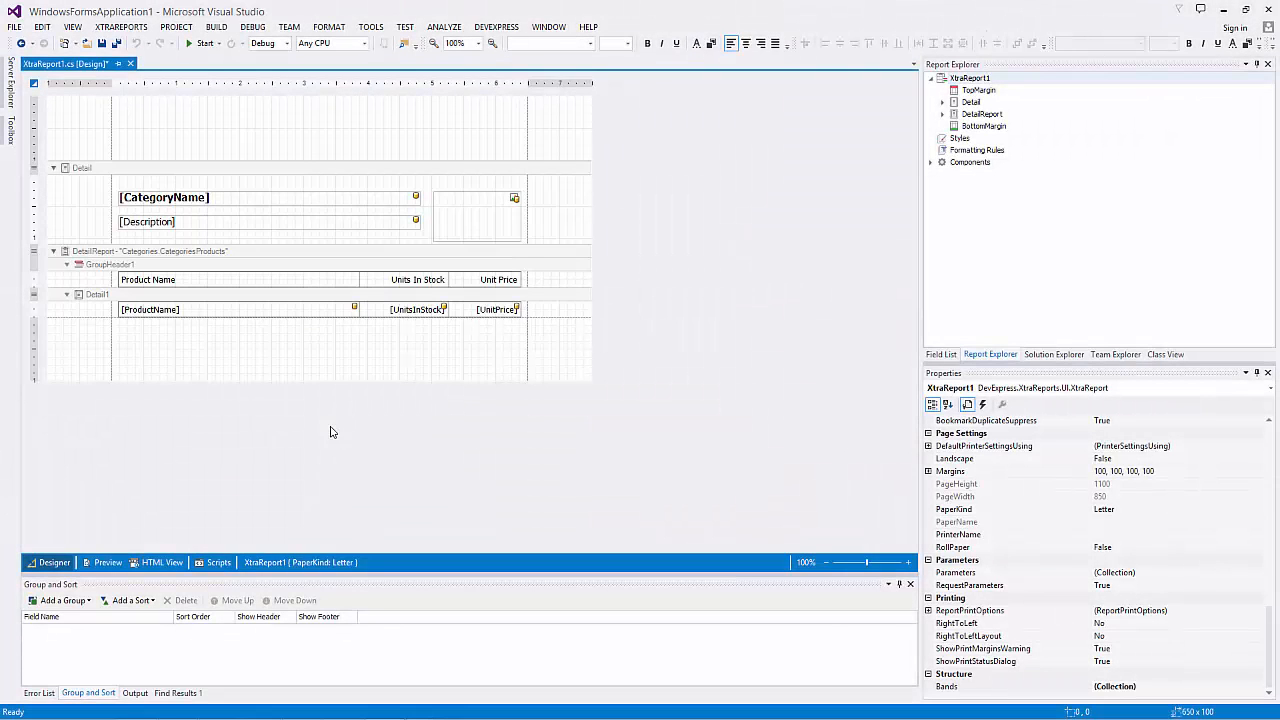
Preview the rendered report, then return to the layout view.
{"action": "left_click", "coordinate": [107, 562]}
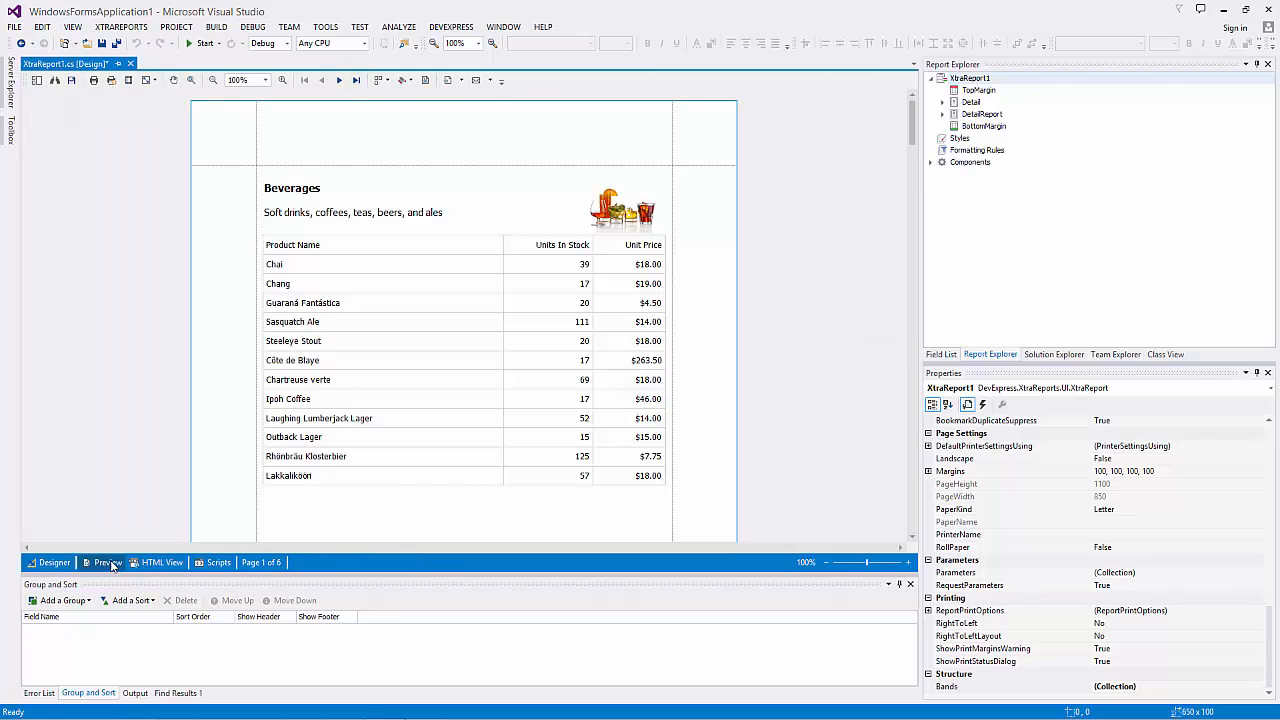
{"action": "left_click", "coordinate": [54, 562]}
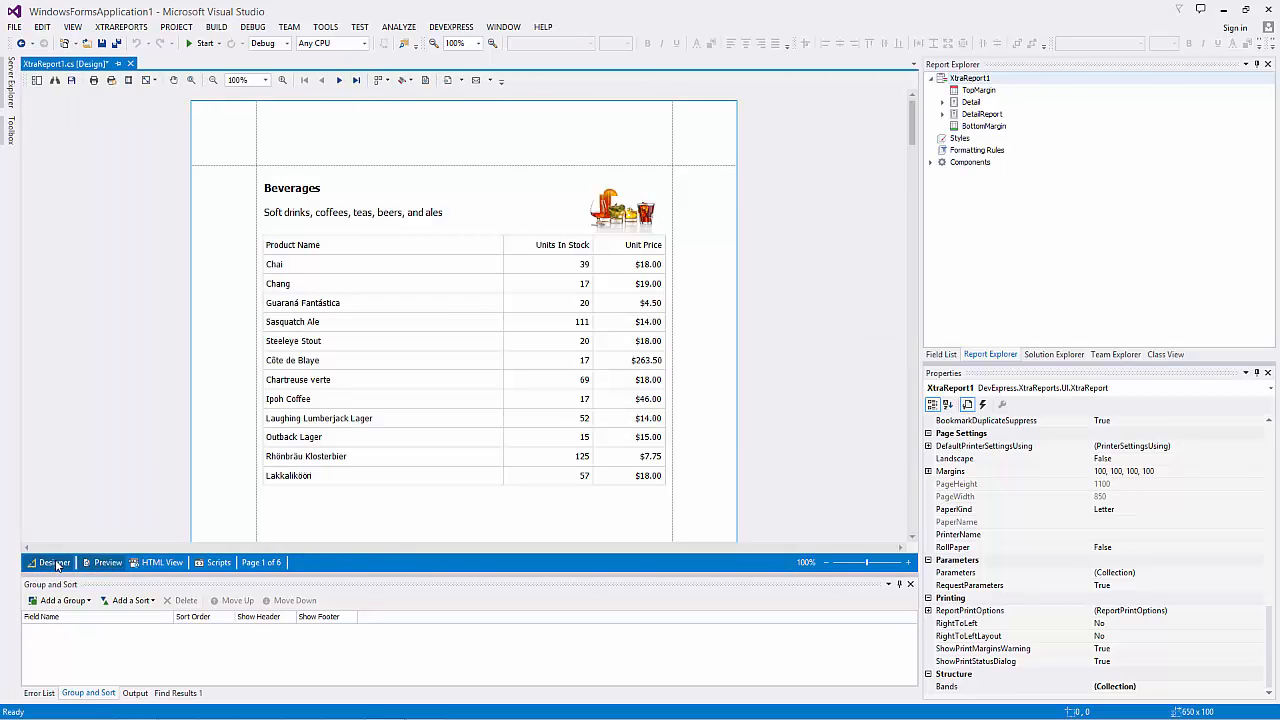
{"action": "left_click", "coordinate": [54, 562]}
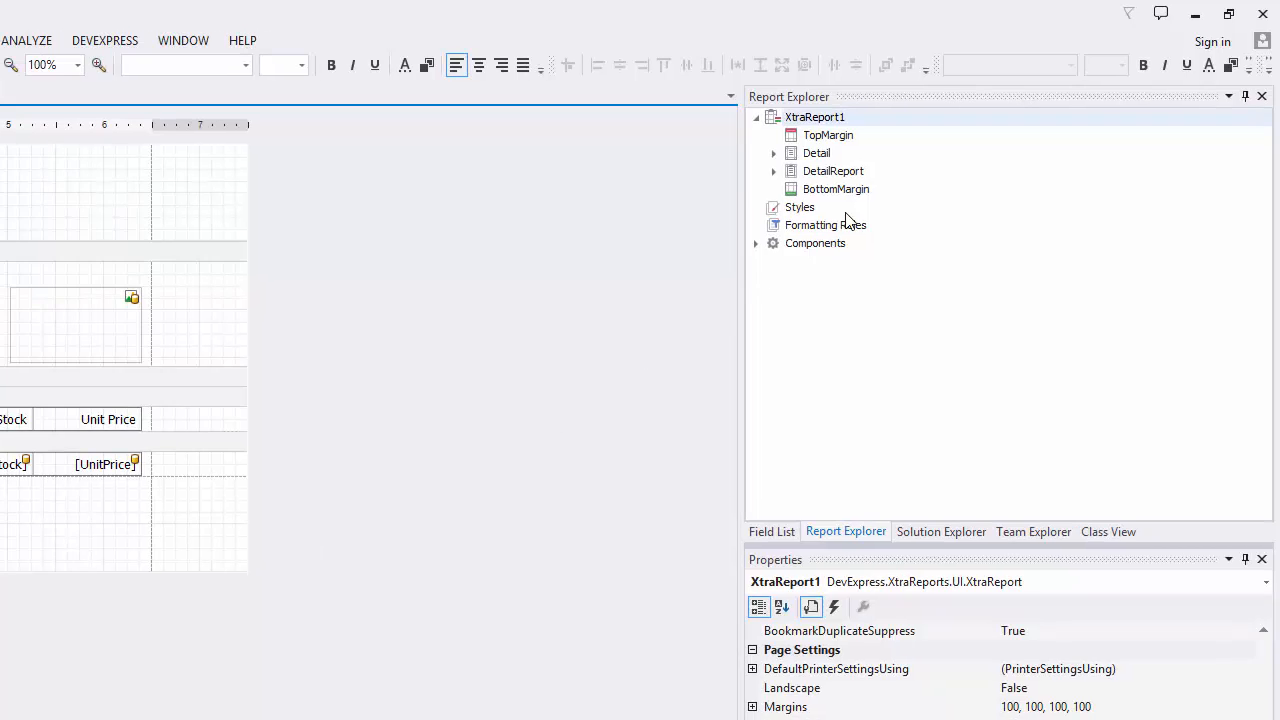
Open the report's style editor from Report Explorer and add a new style.
{"action": "right_click", "coordinate": [800, 207]}
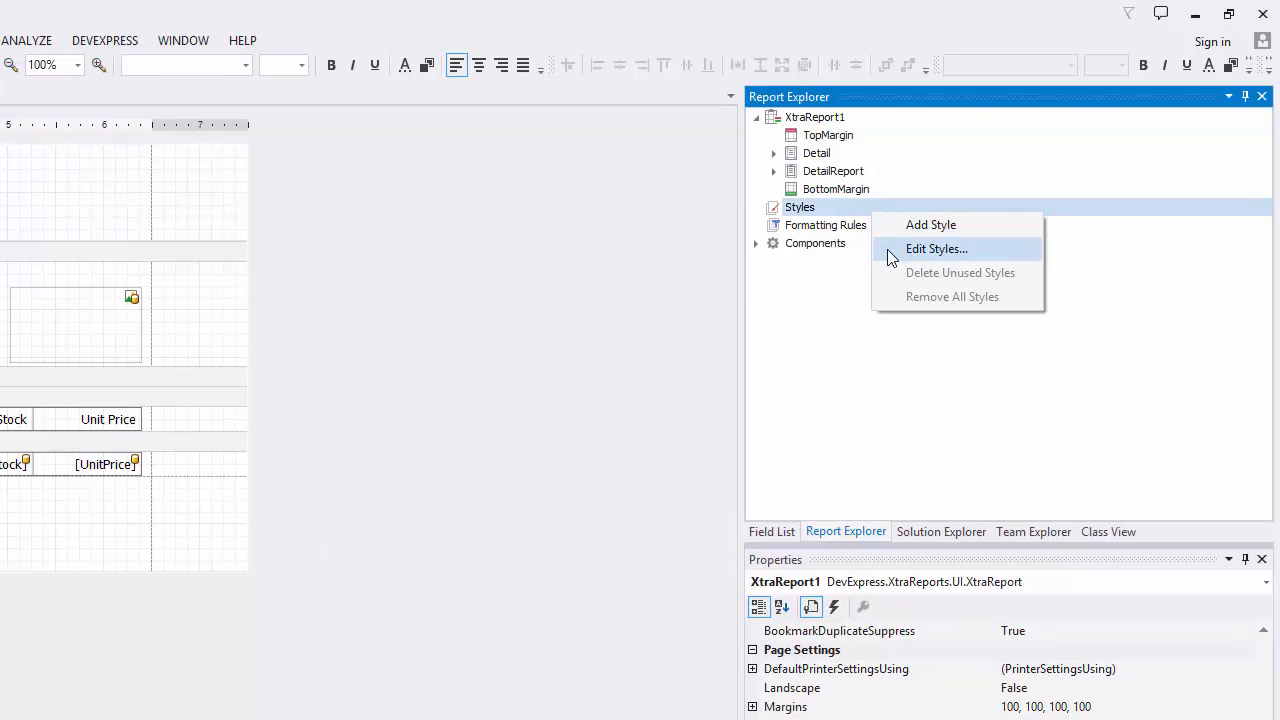
{"action": "left_click", "coordinate": [936, 249]}
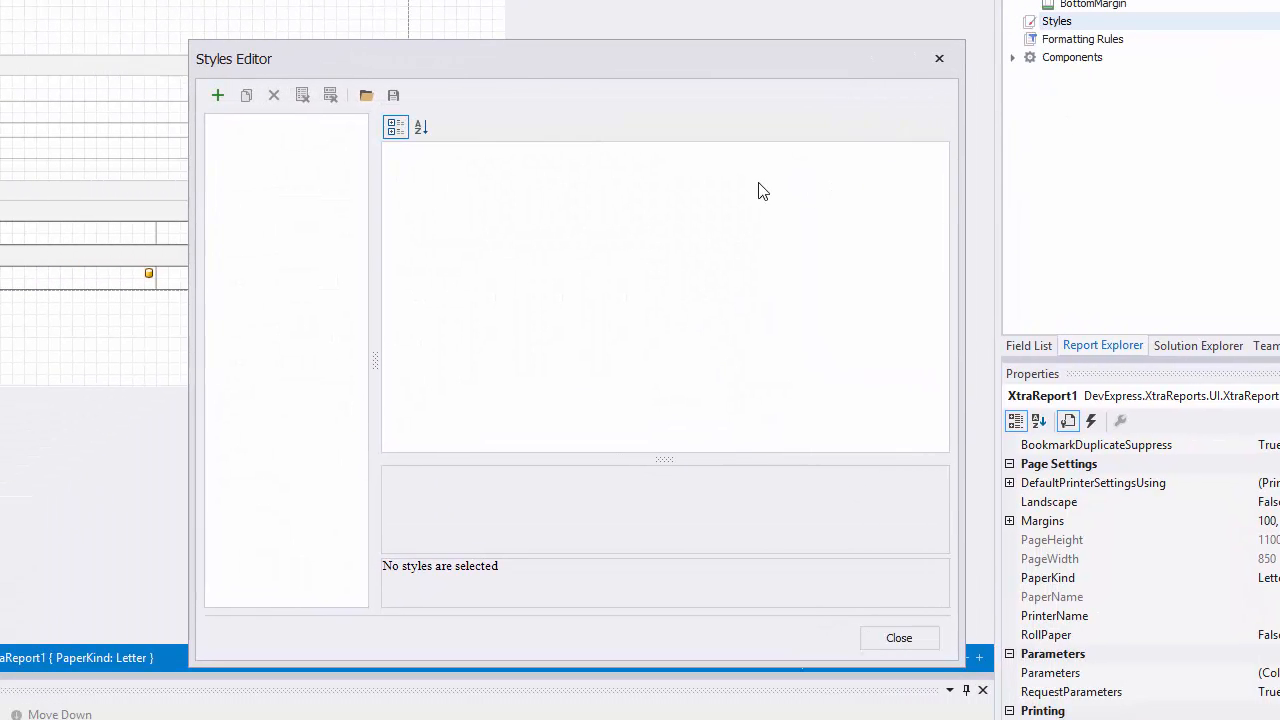
{"action": "mouse_move", "coordinate": [366, 95]}
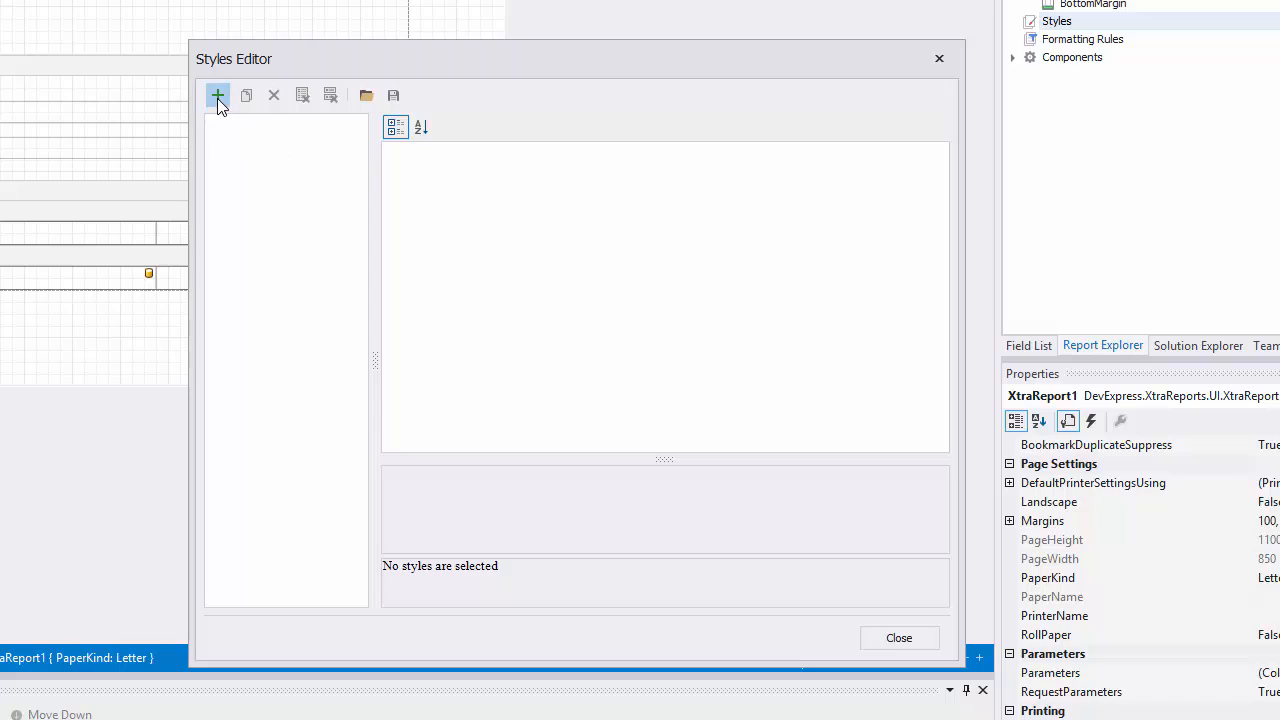
{"action": "left_click", "coordinate": [217, 95]}
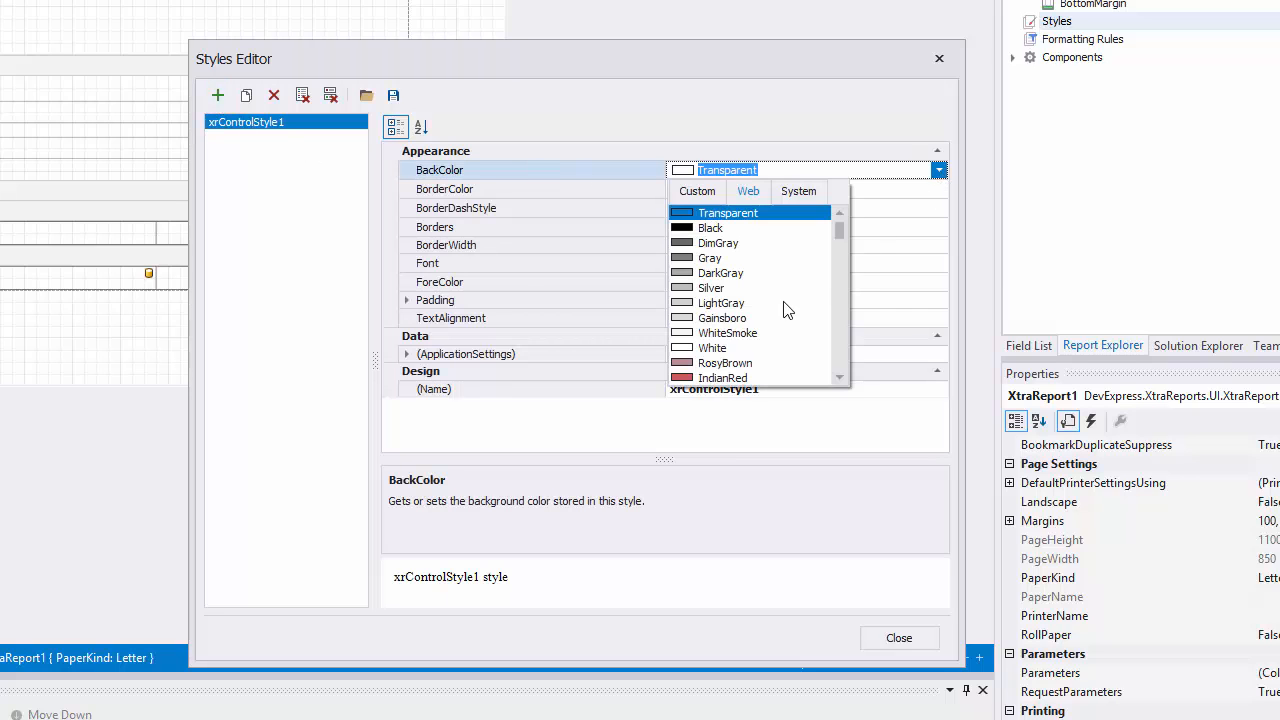
Give xrControlStyle1 a Gainsboro background and bold Segoe UI 11 font.
{"action": "left_click", "coordinate": [721, 317]}
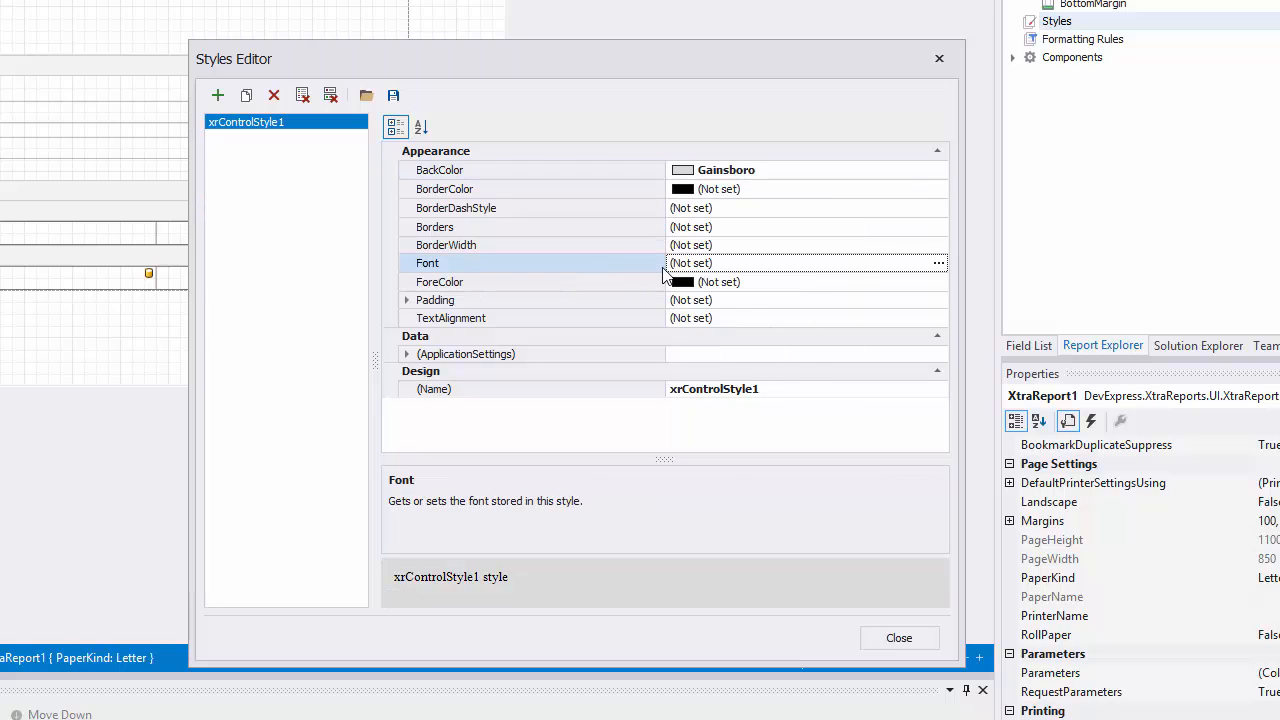
{"action": "left_click", "coordinate": [937, 262]}
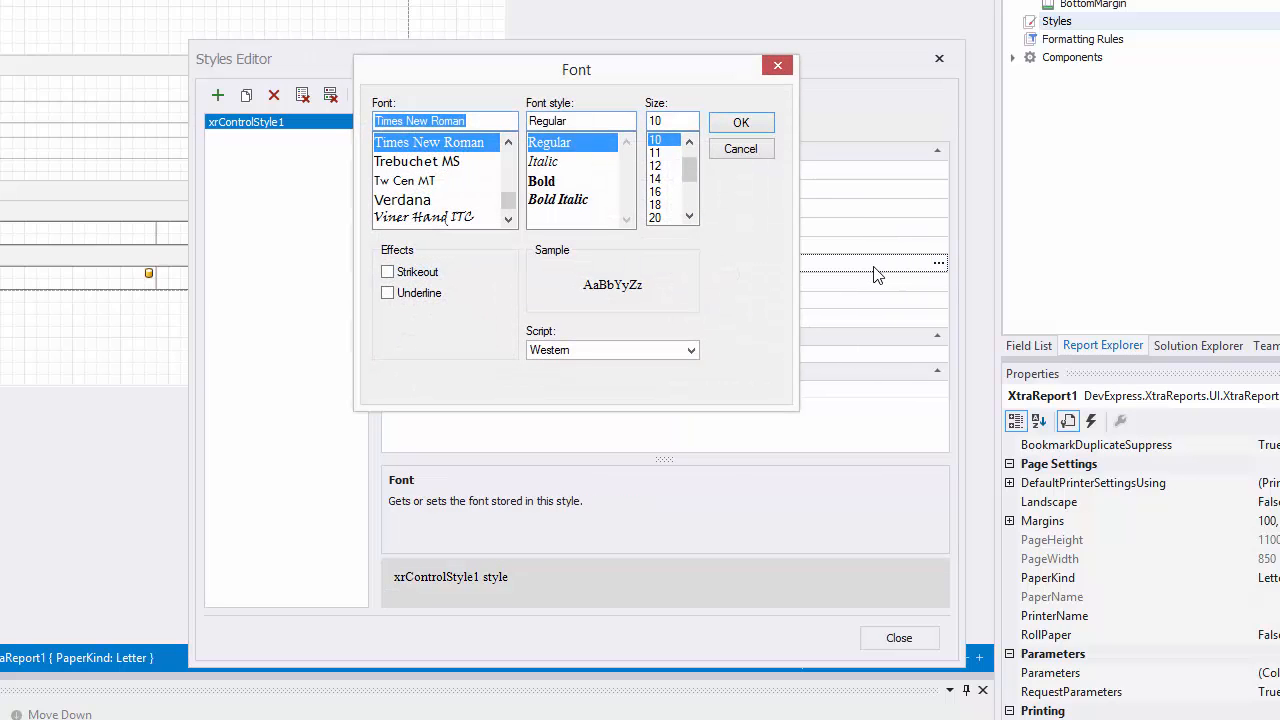
{"action": "type", "text": "se"}
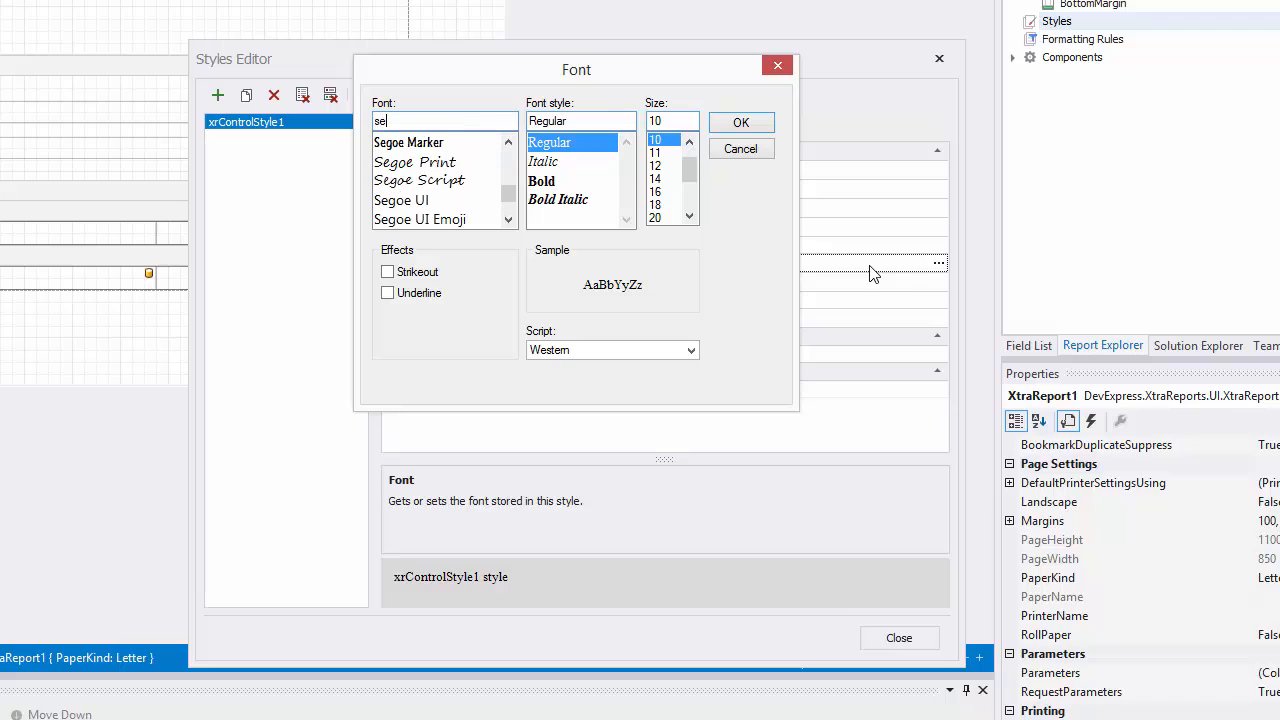
{"action": "left_click", "coordinate": [401, 142]}
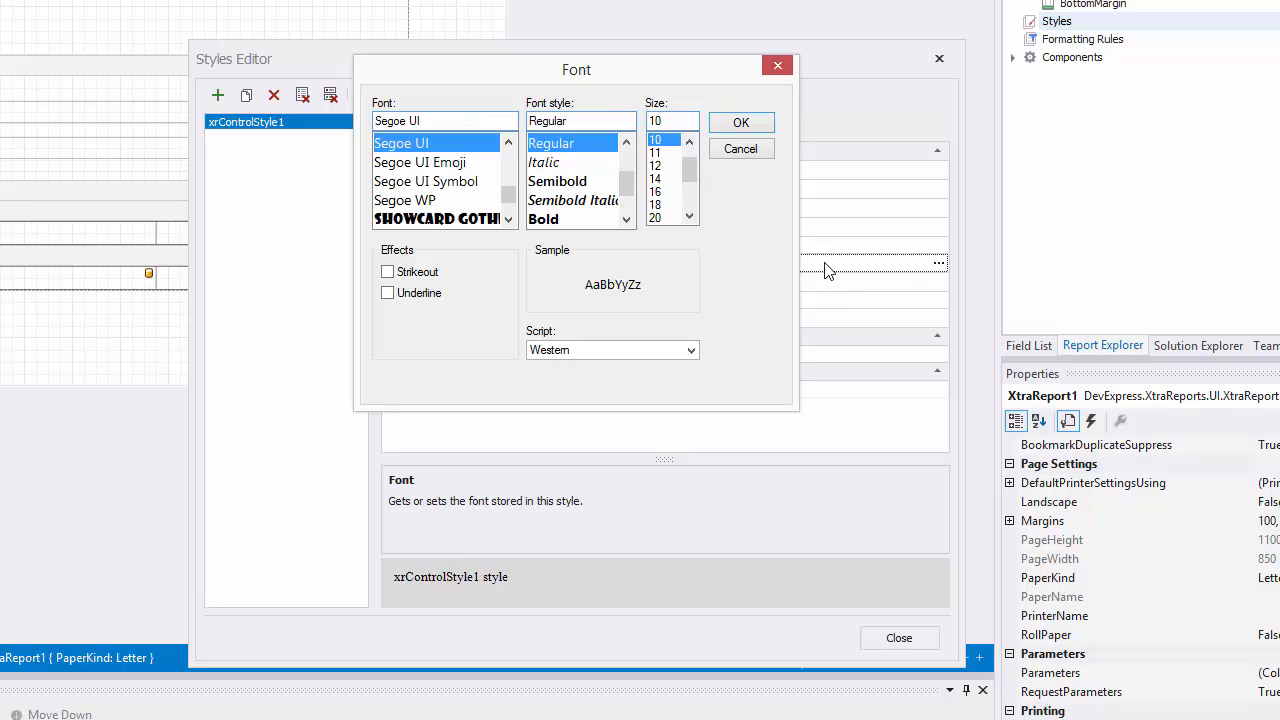
{"action": "left_click", "coordinate": [543, 218]}
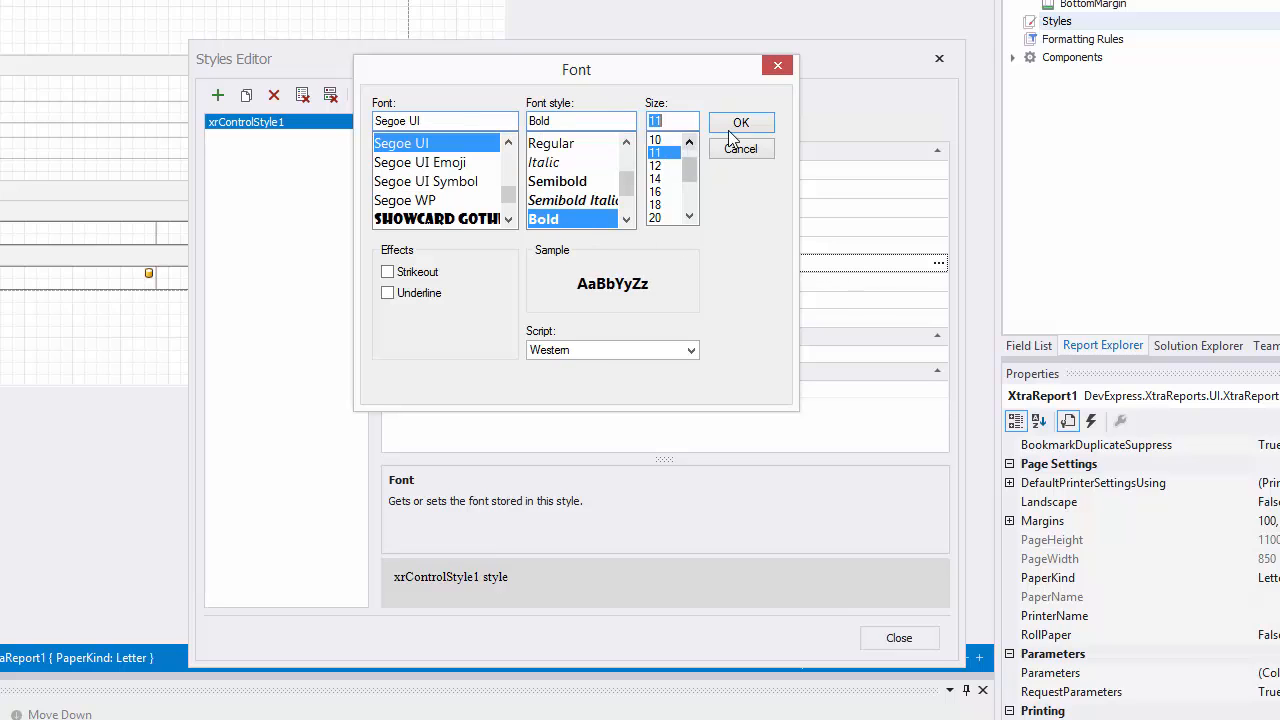
{"action": "left_click", "coordinate": [741, 122]}
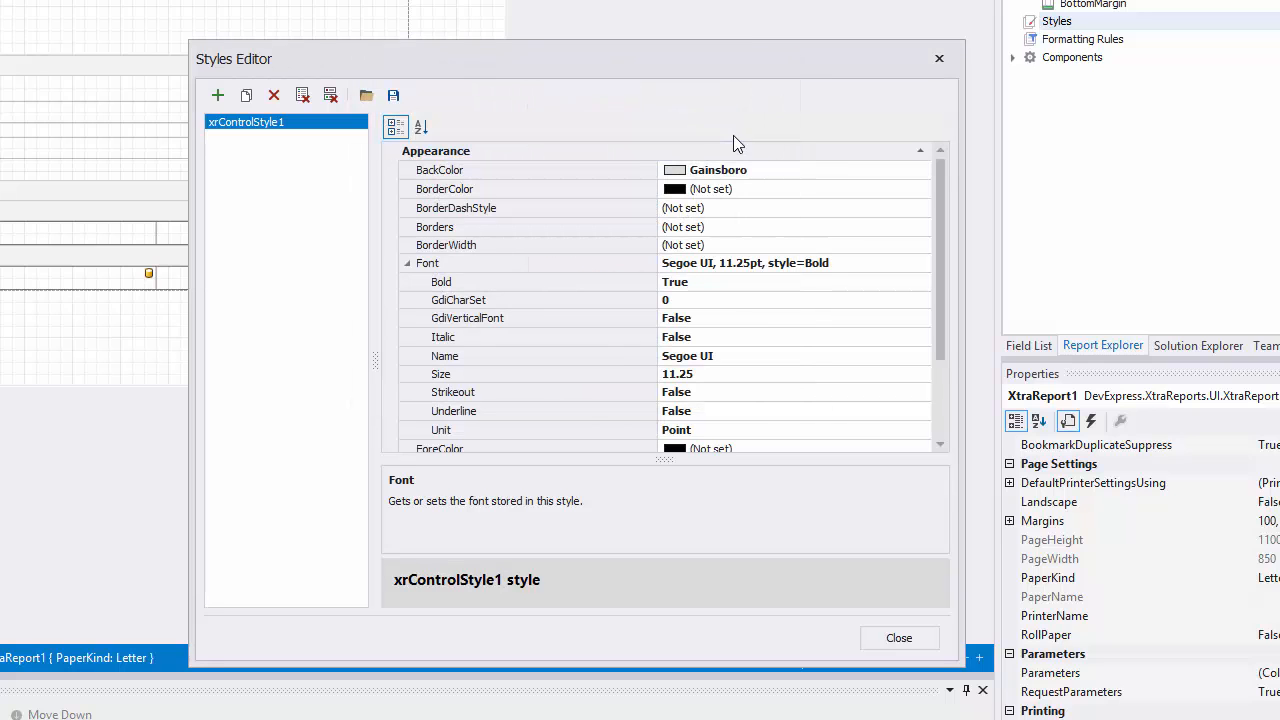
{"action": "left_click", "coordinate": [898, 638]}
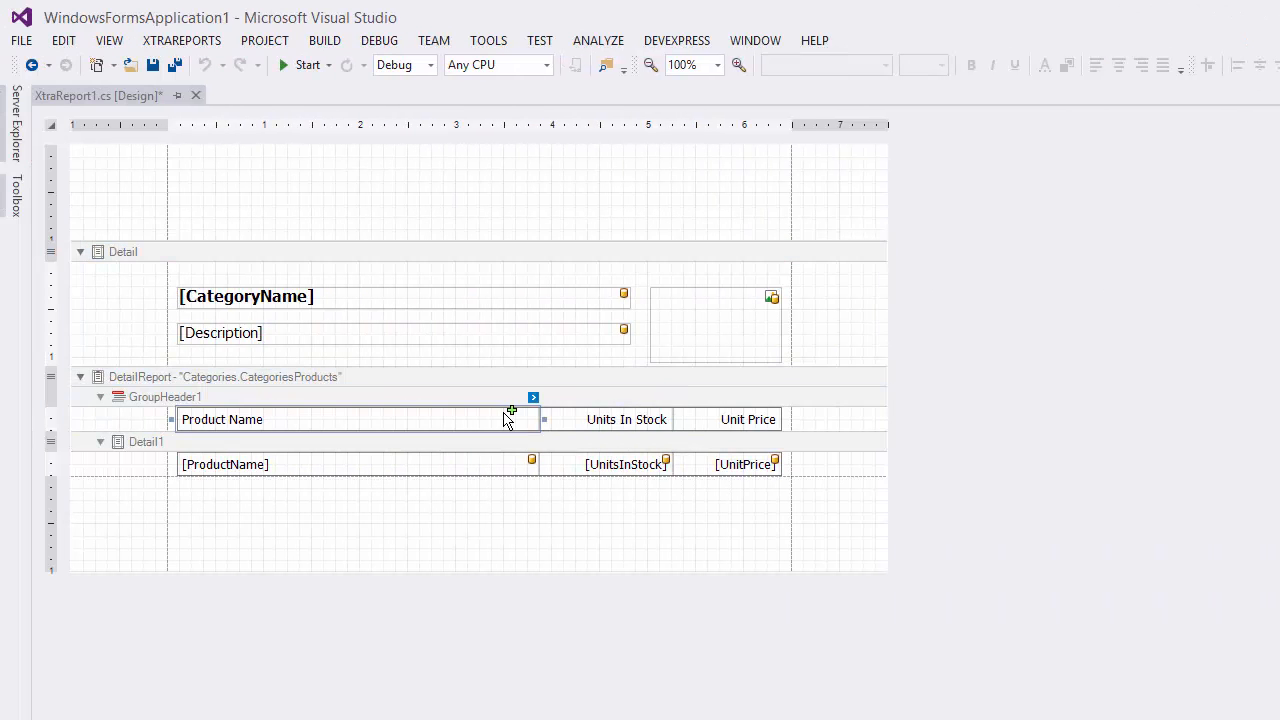
Apply xrControlStyle1 to the Product Name/Units In Stock/Unit Price header row and check the preview.
{"action": "left_click", "coordinate": [222, 419]}
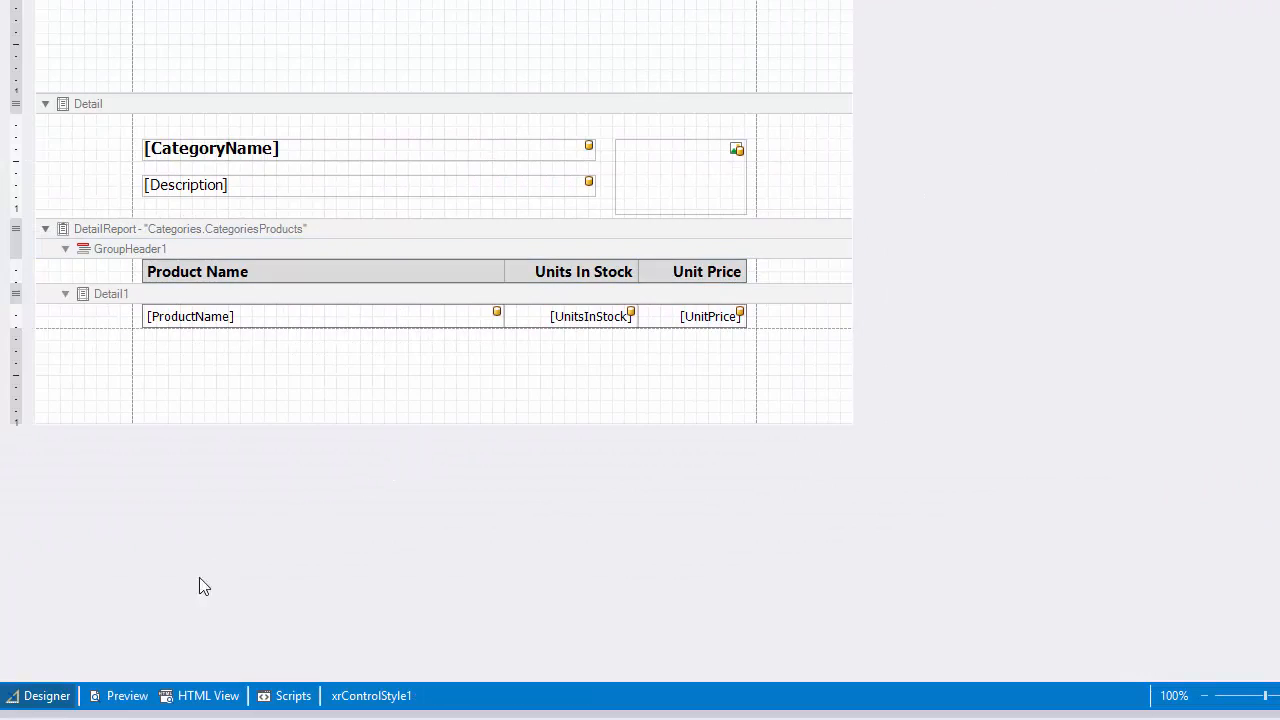
{"action": "left_click", "coordinate": [126, 696]}
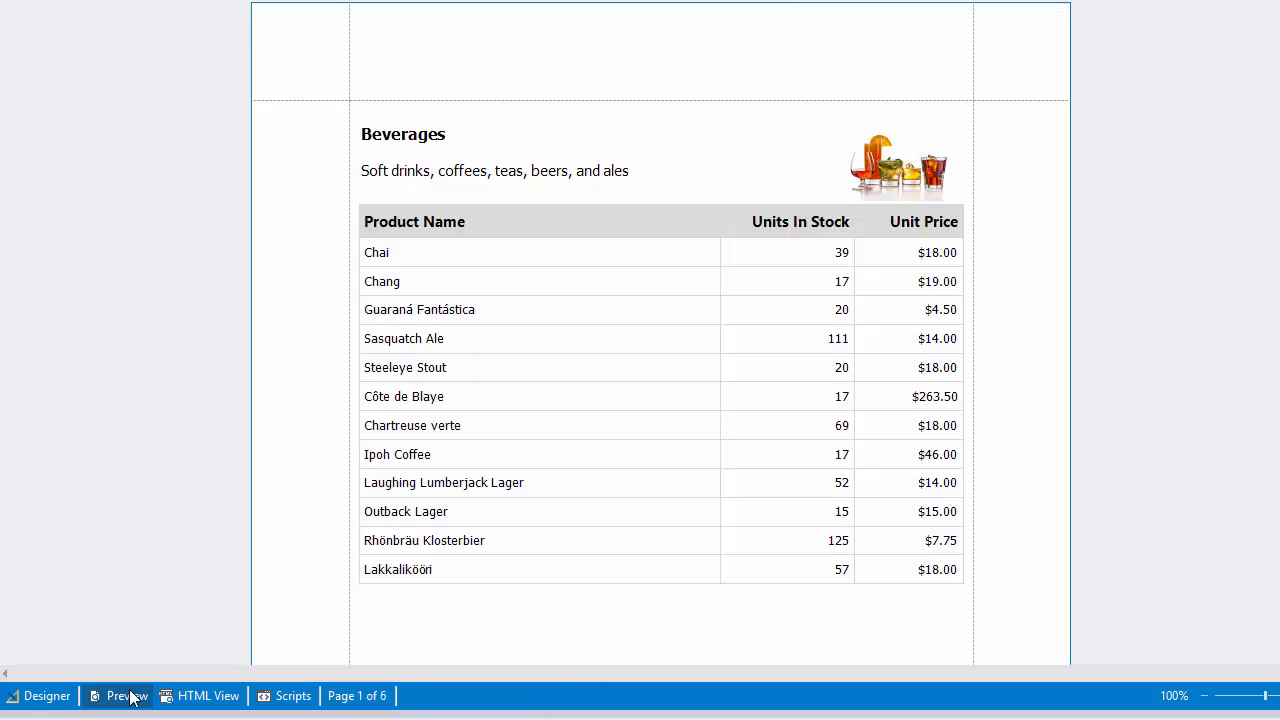
{"action": "left_click", "coordinate": [46, 696]}
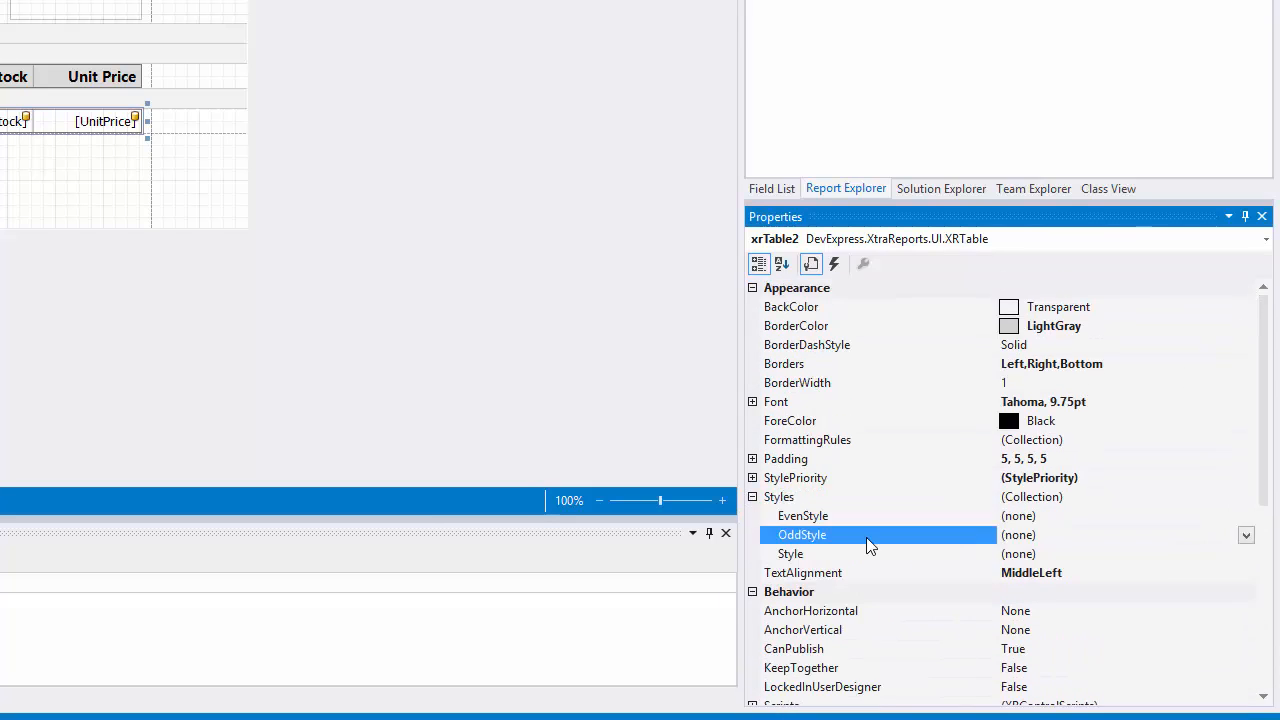
Set xrTable2's OddStyle to new style xrControlStyle2 with light background, then preview.
{"action": "left_click", "coordinate": [1245, 534]}
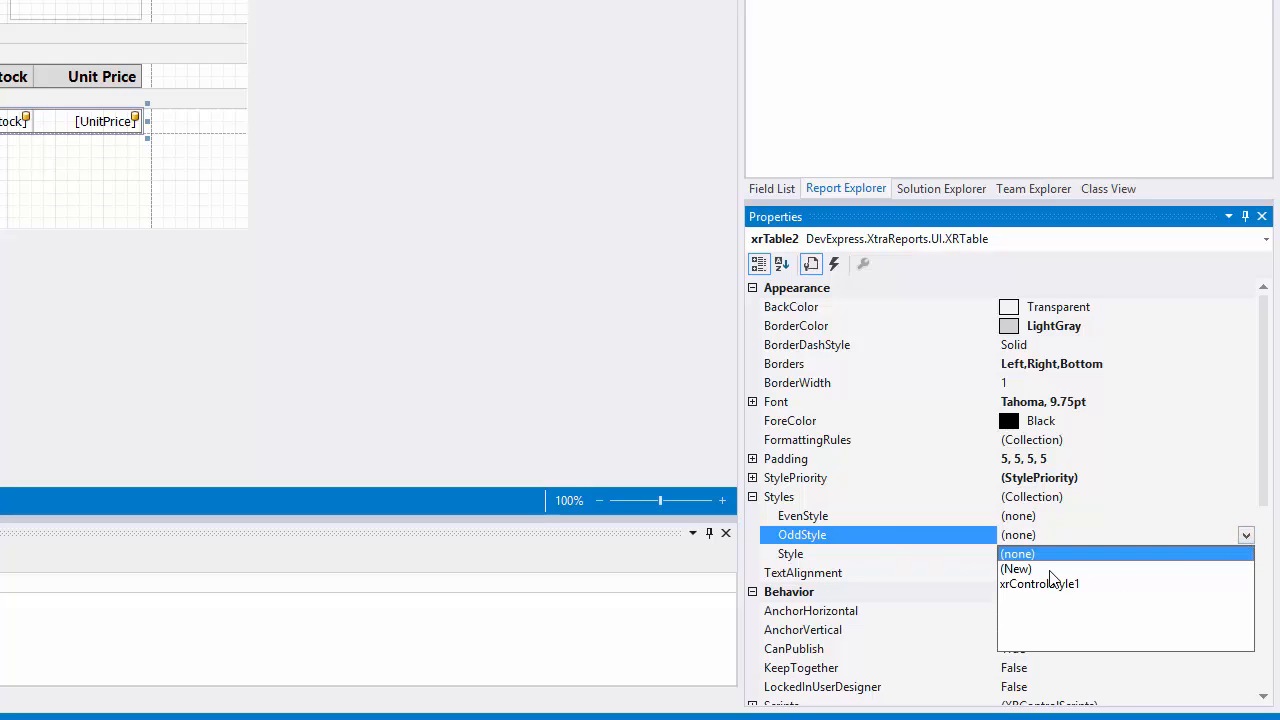
{"action": "left_click", "coordinate": [1040, 583]}
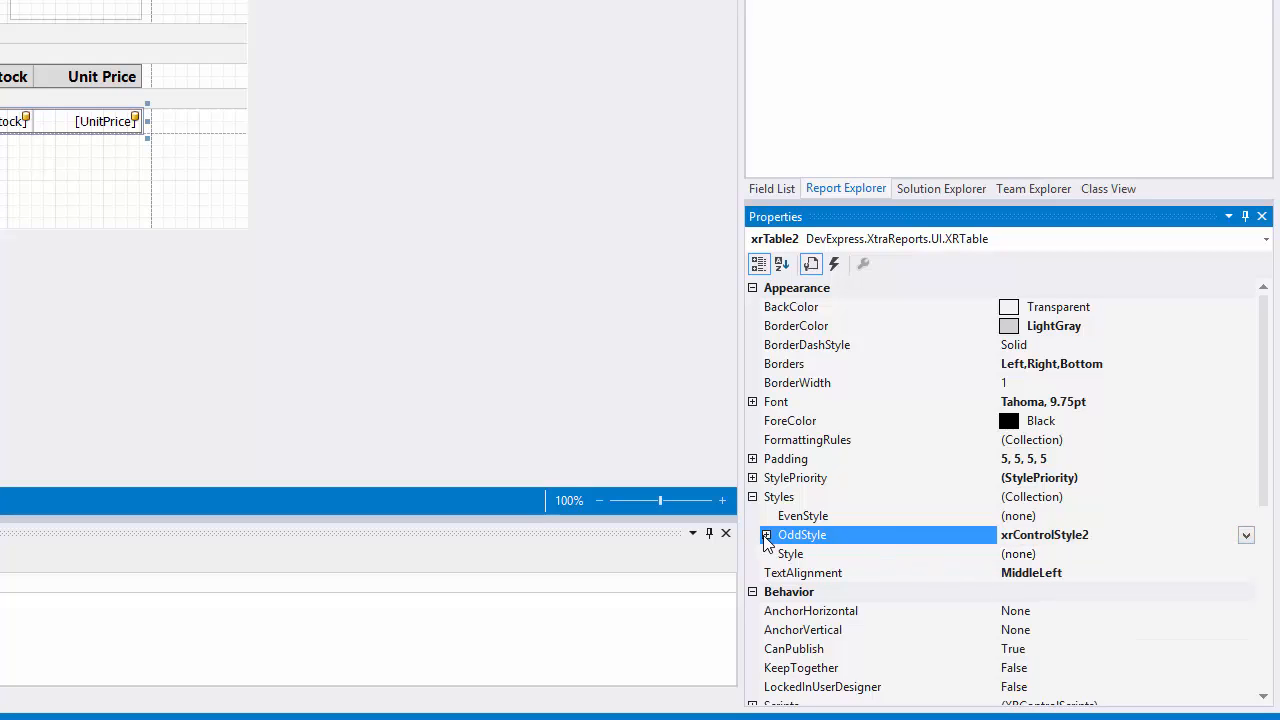
{"action": "left_click", "coordinate": [767, 535]}
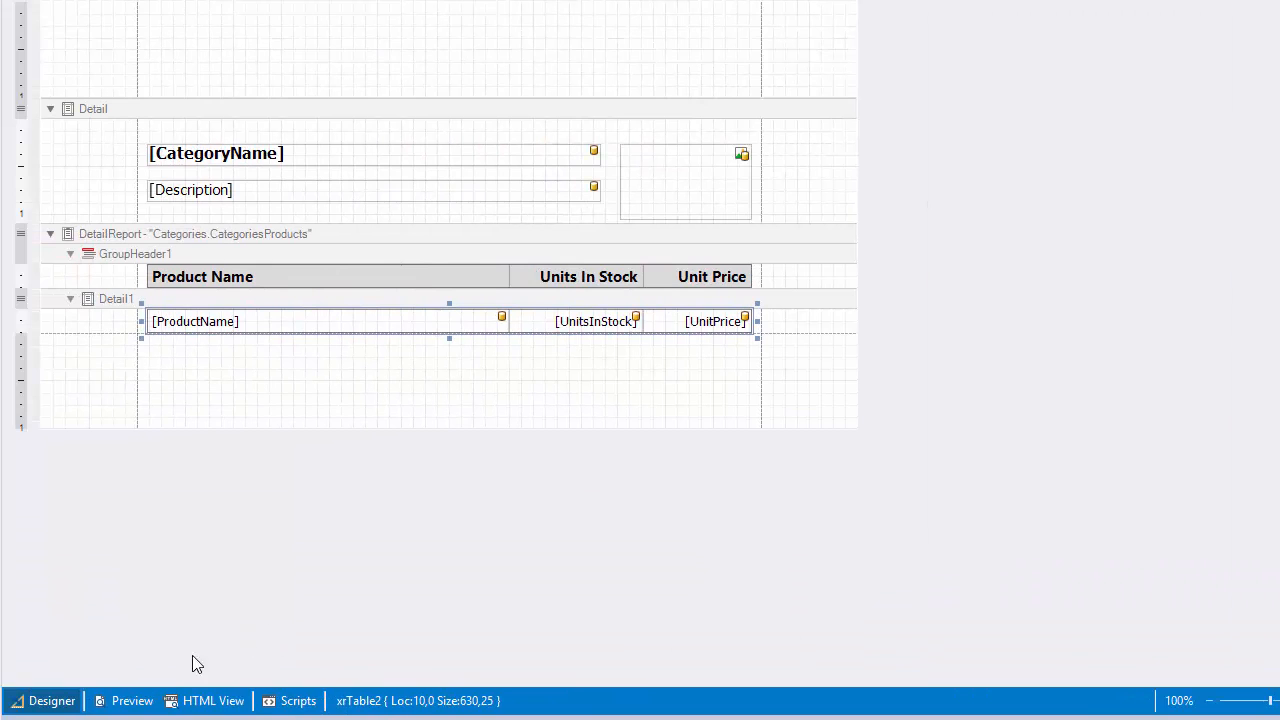
{"action": "left_click", "coordinate": [132, 700]}
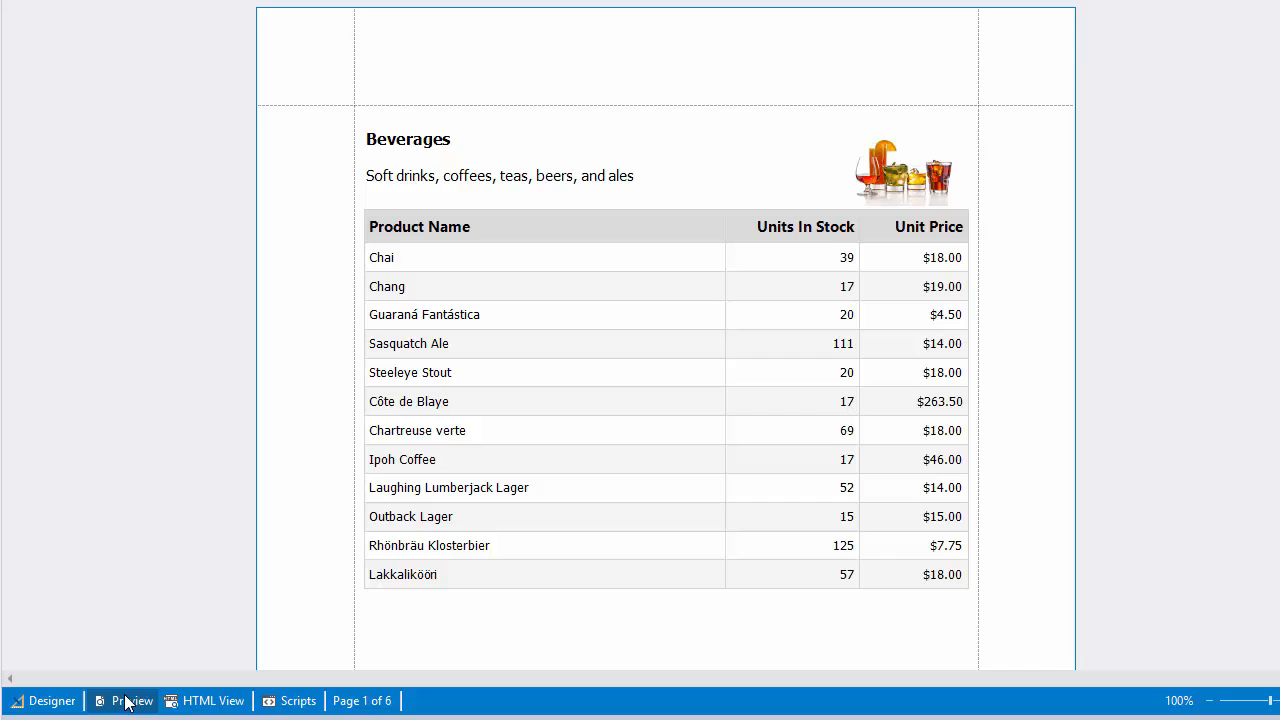
{"action": "left_click", "coordinate": [43, 700]}
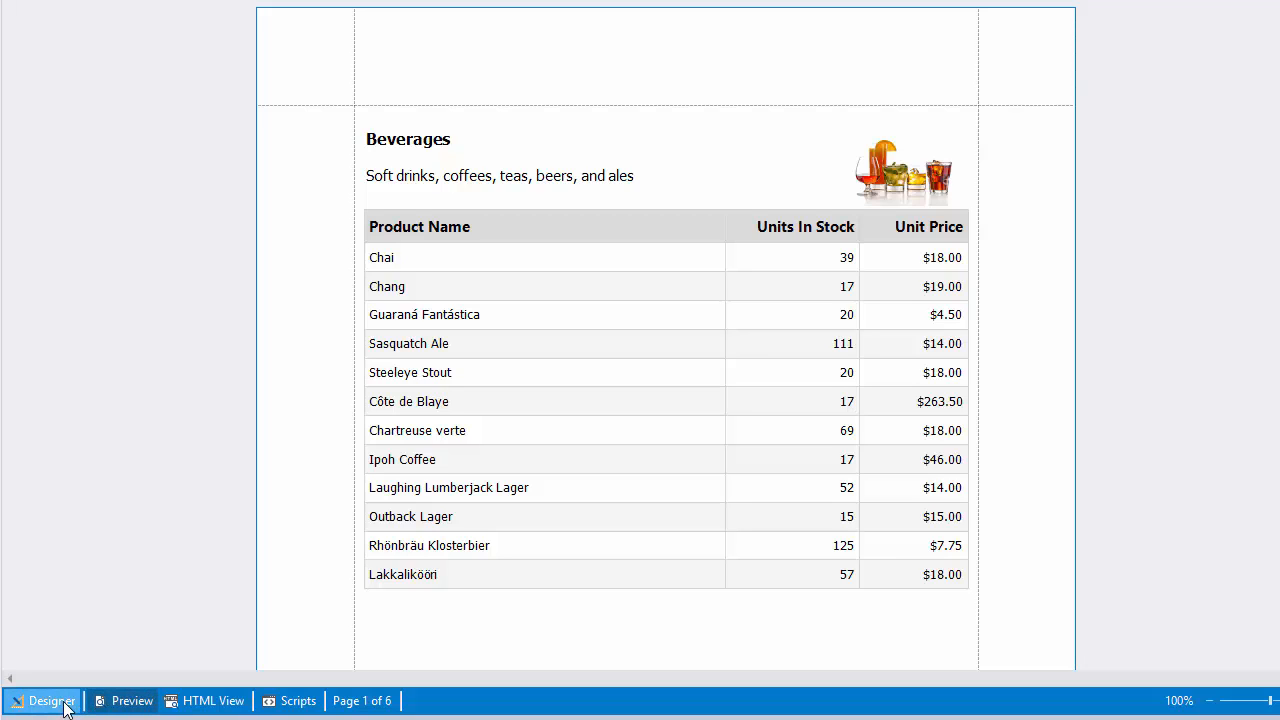
{"action": "left_click", "coordinate": [52, 700]}
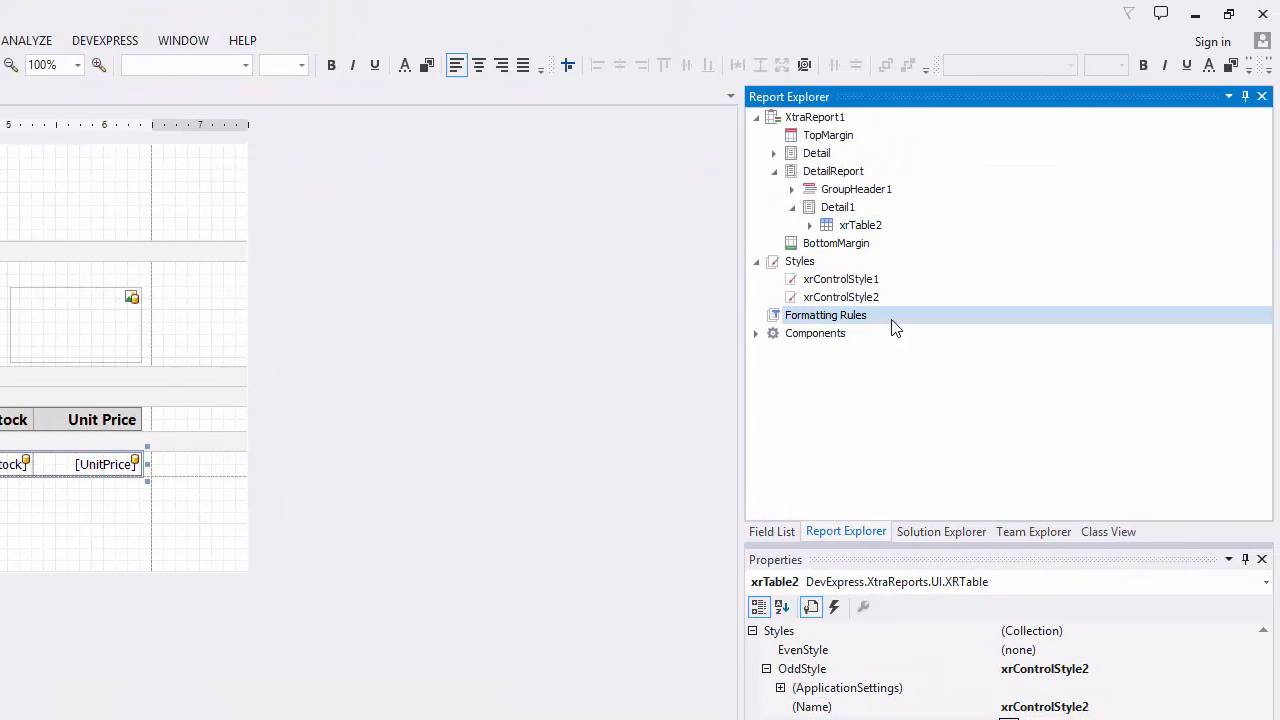
Add formattingRule1 in the formatting rule editor with data member Categories.CategoriesProducts.
{"action": "right_click", "coordinate": [825, 315]}
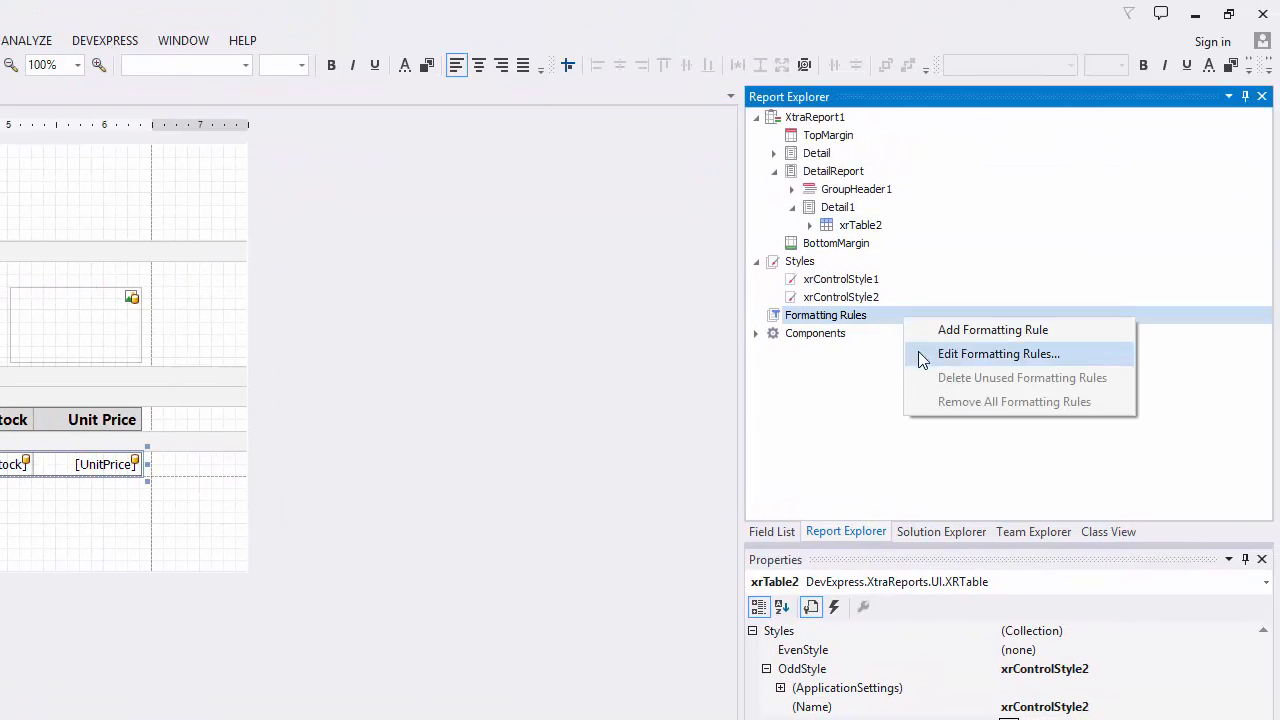
{"action": "left_click", "coordinate": [998, 353]}
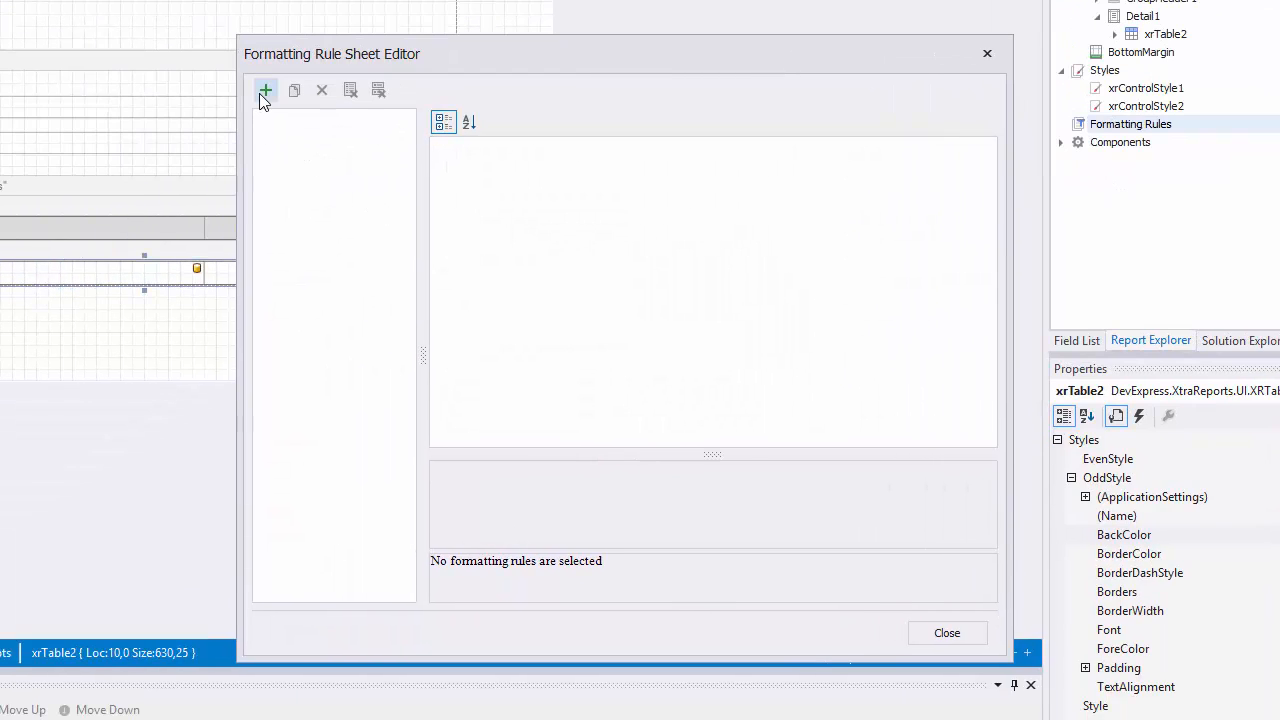
{"action": "left_click", "coordinate": [265, 90]}
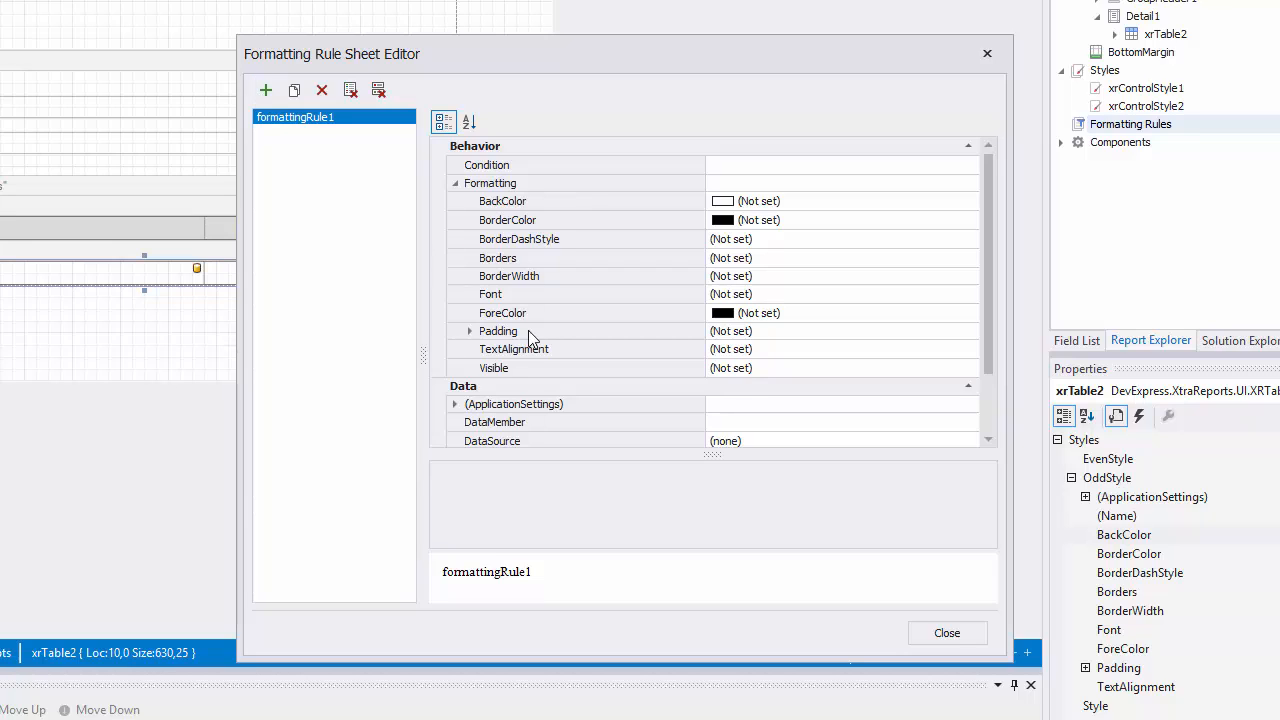
{"action": "left_click", "coordinate": [969, 421]}
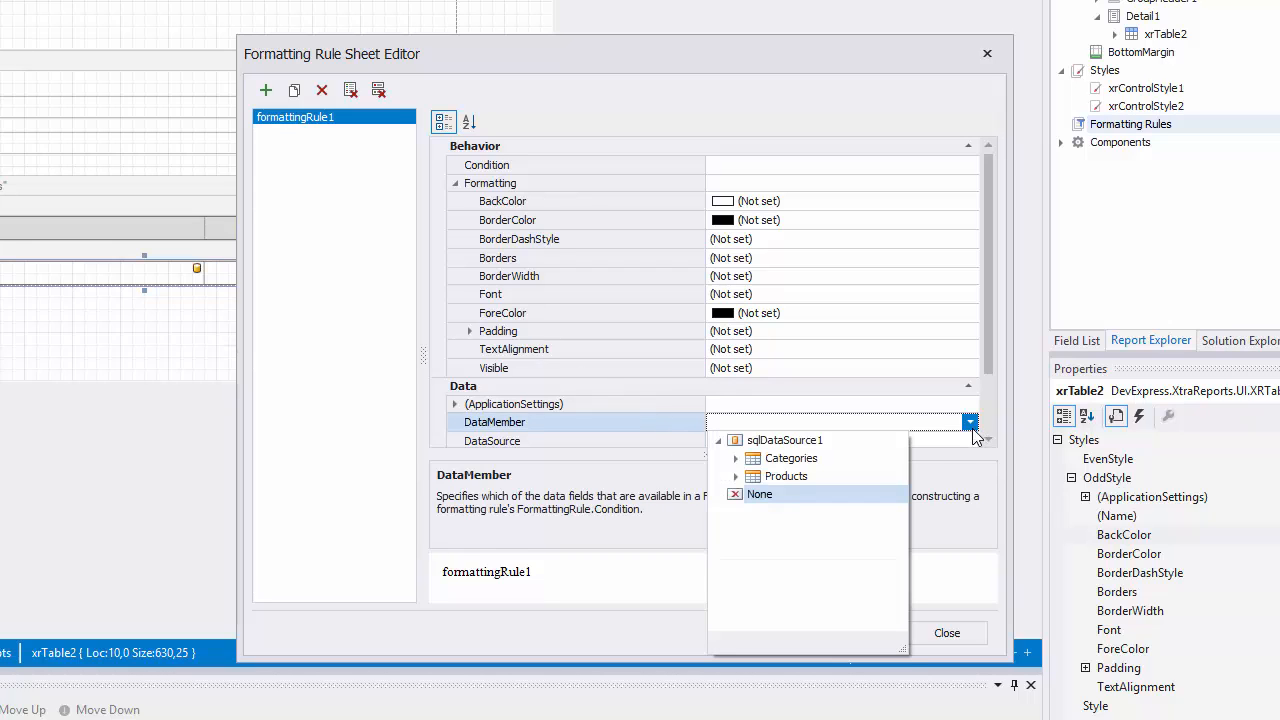
{"action": "left_click", "coordinate": [736, 458]}
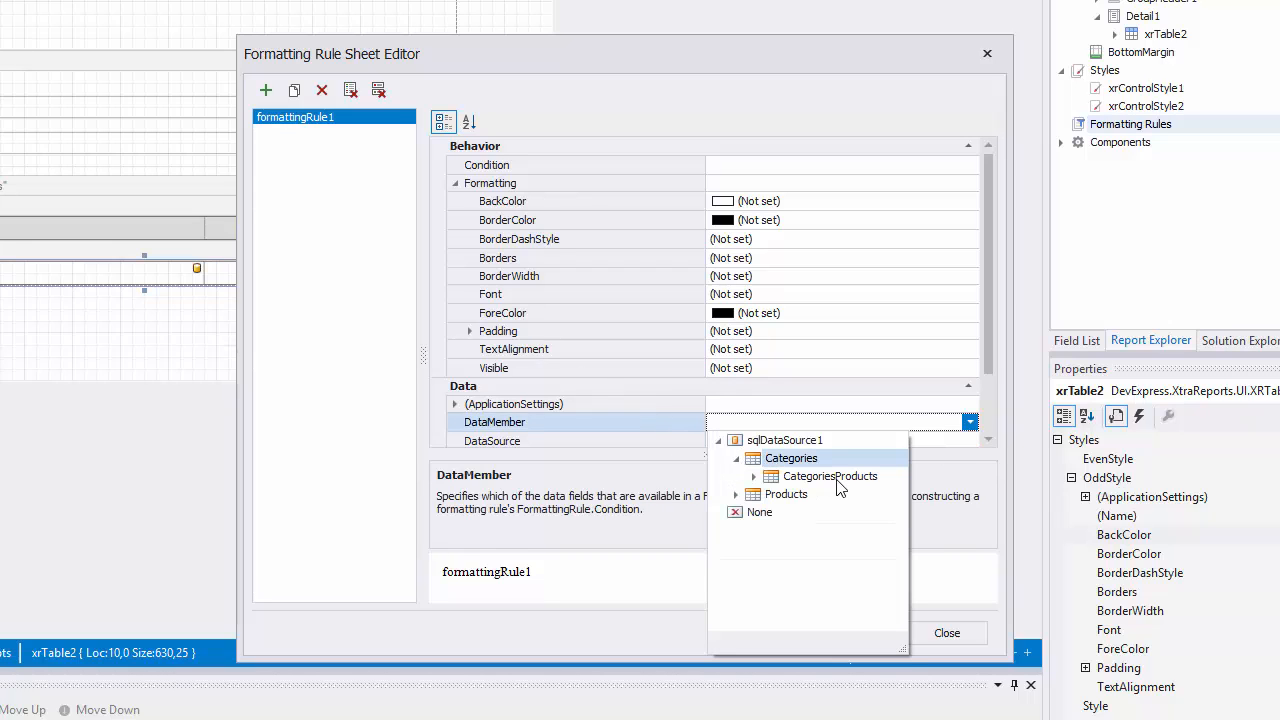
{"action": "left_click", "coordinate": [830, 476]}
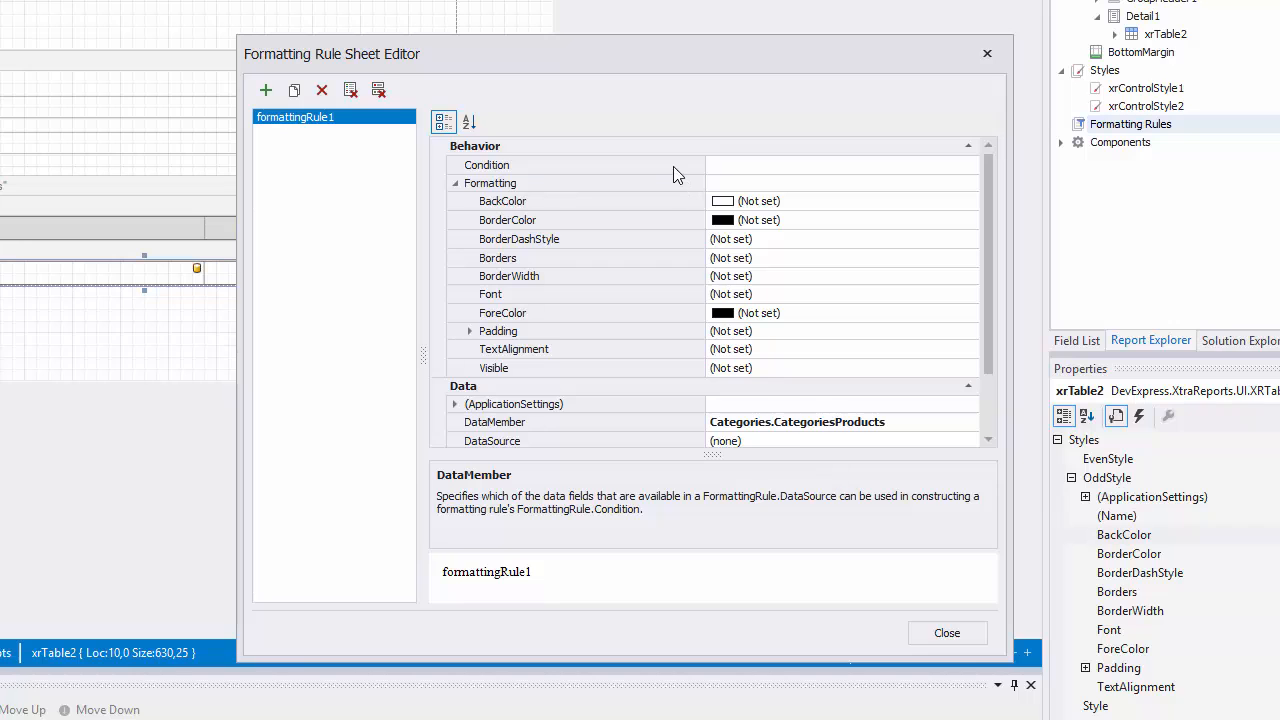
{"action": "left_click", "coordinate": [969, 165]}
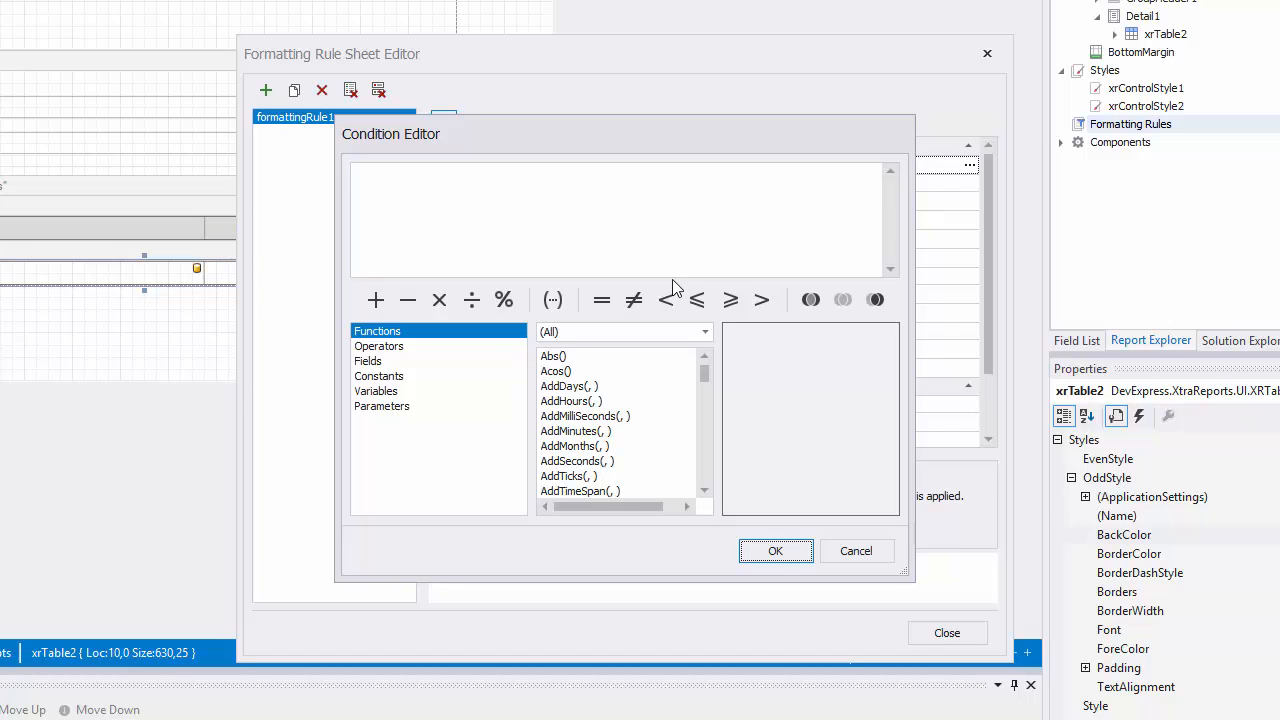
Give formattingRule1 the condition [UnitPrice] >= 20 and a Red fore color, then close the editor.
{"action": "left_click", "coordinate": [367, 360]}
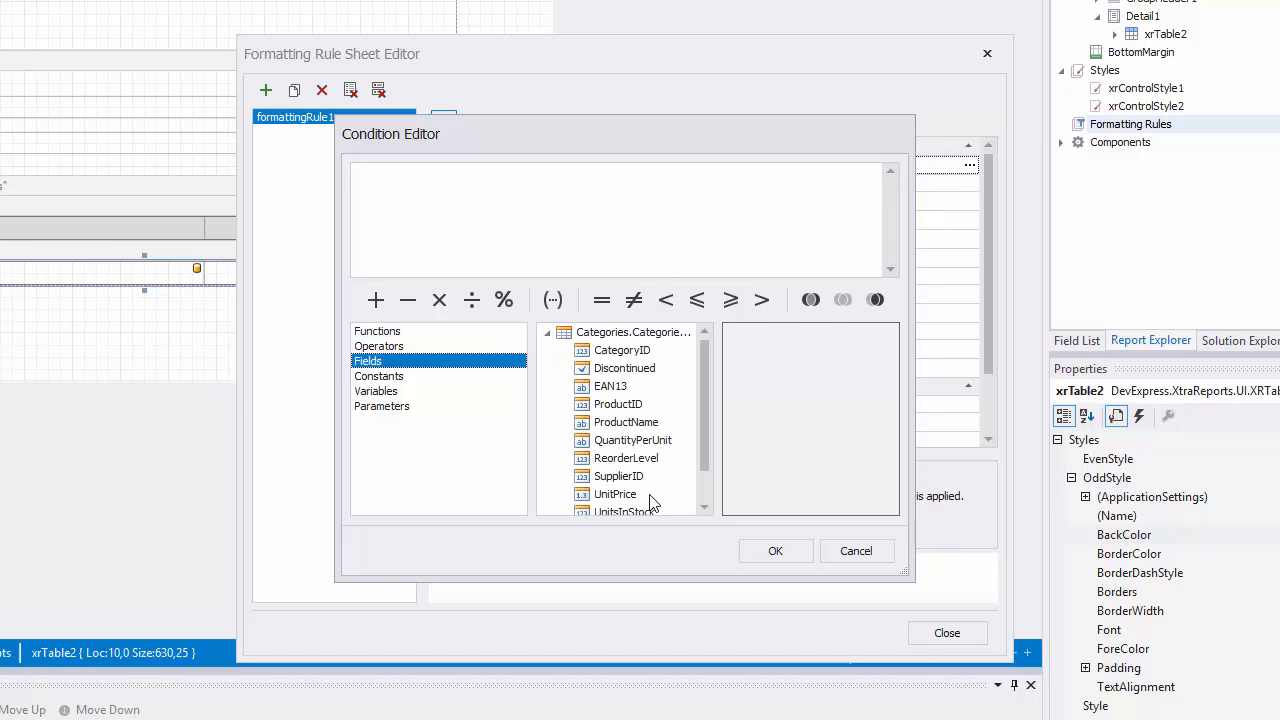
{"action": "double_click", "coordinate": [615, 493]}
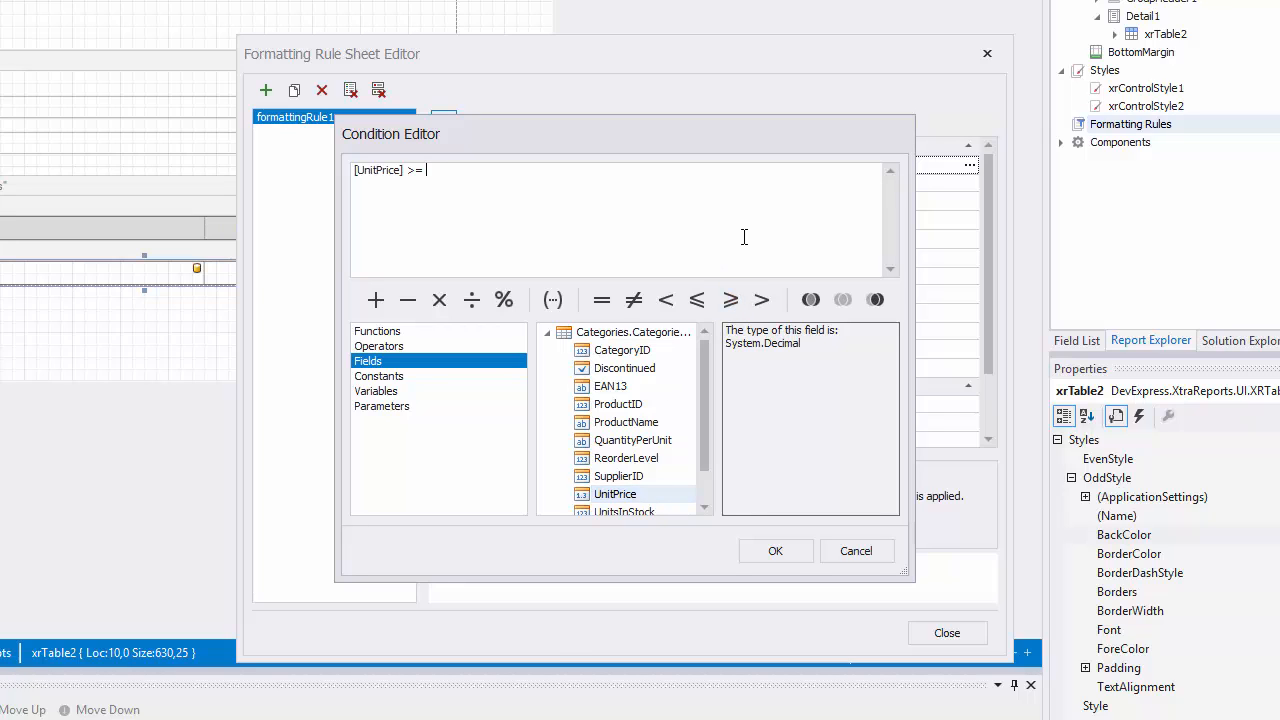
{"action": "type", "text": "20"}
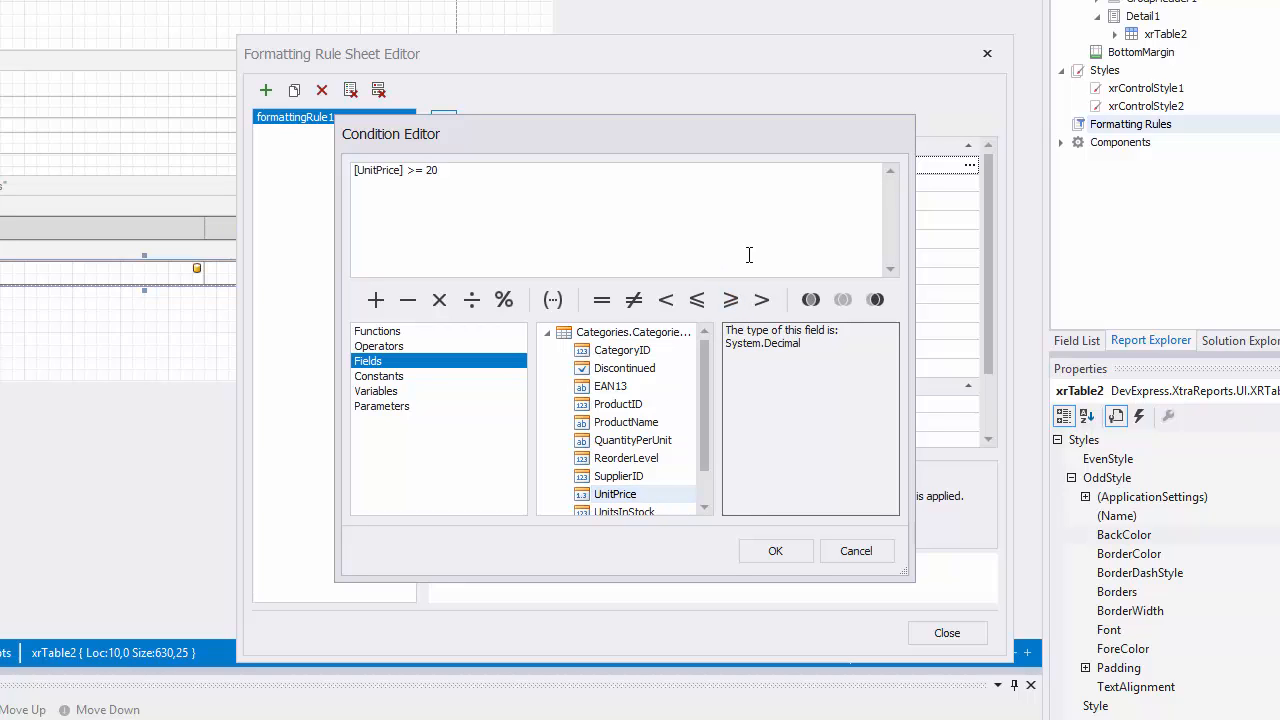
{"action": "left_click", "coordinate": [775, 551]}
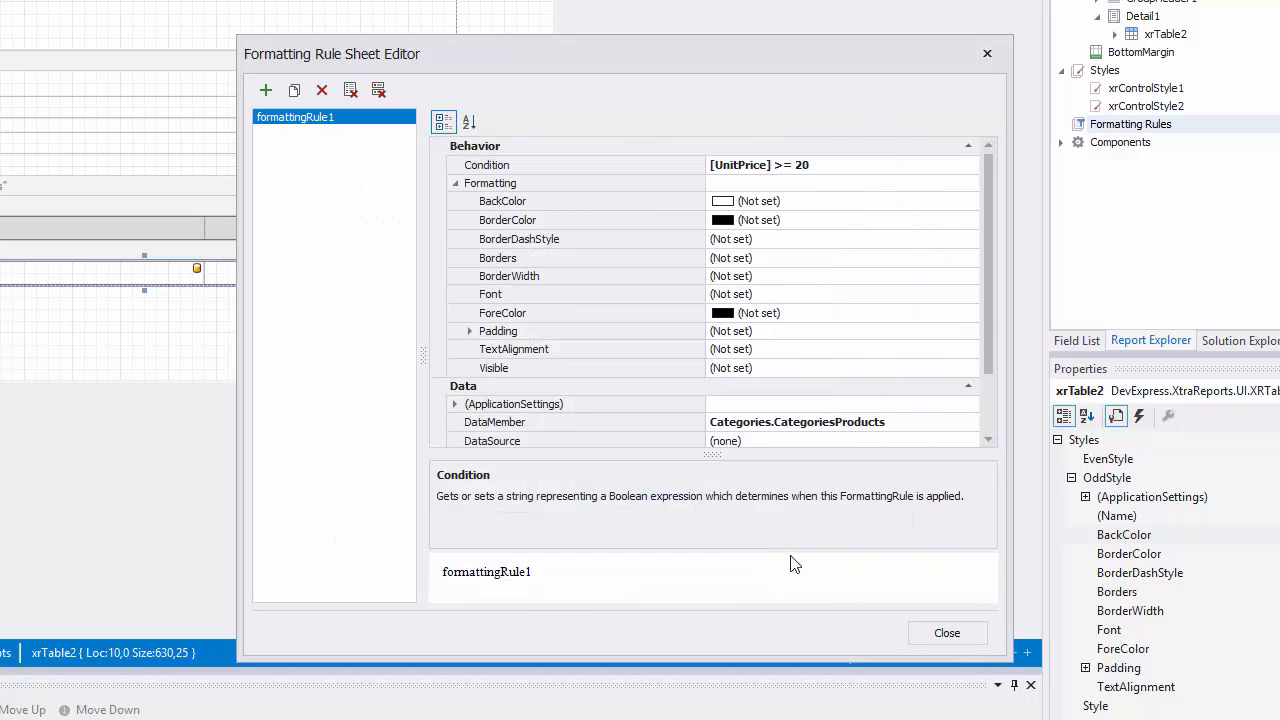
{"action": "left_click", "coordinate": [503, 313]}
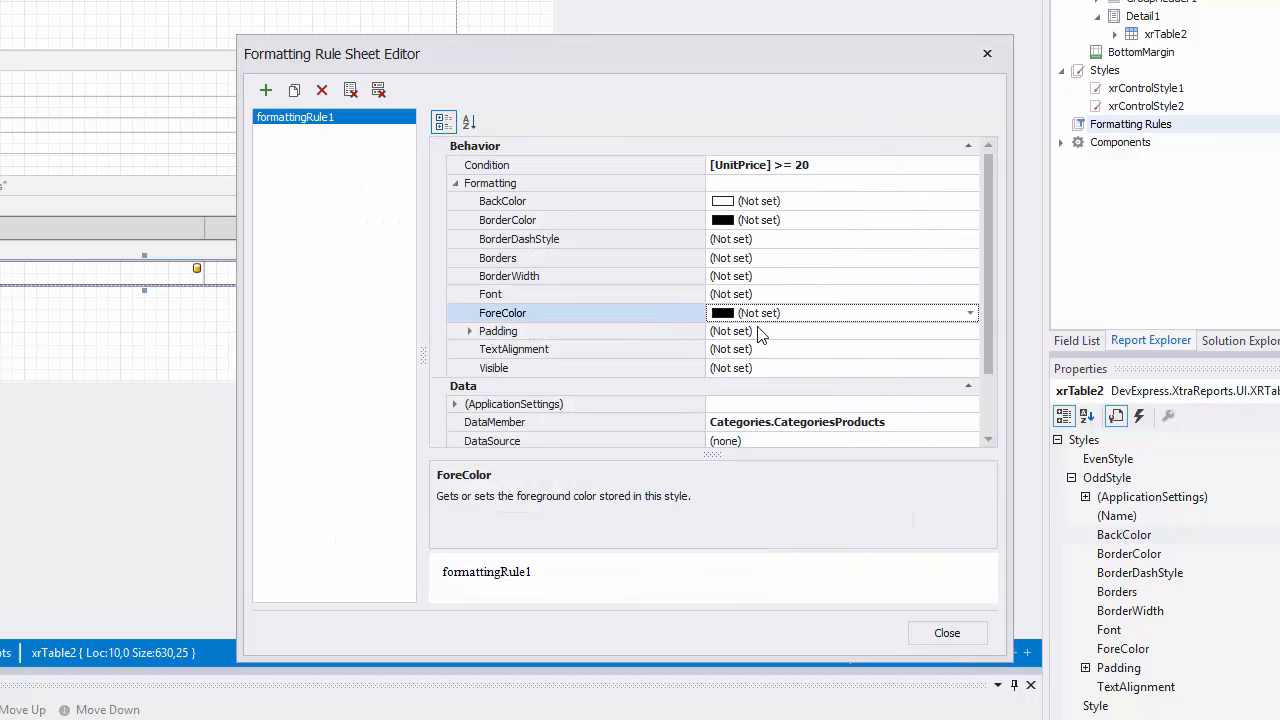
{"action": "left_click", "coordinate": [968, 313]}
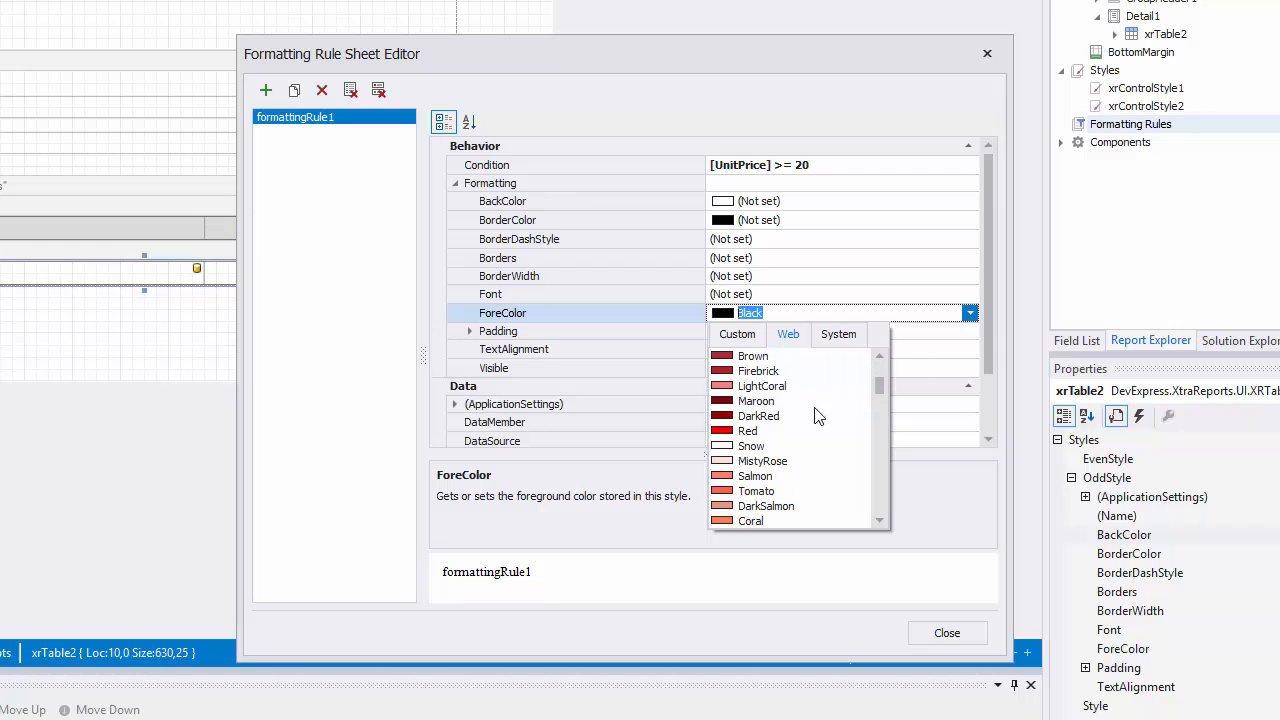
{"action": "left_click", "coordinate": [747, 430]}
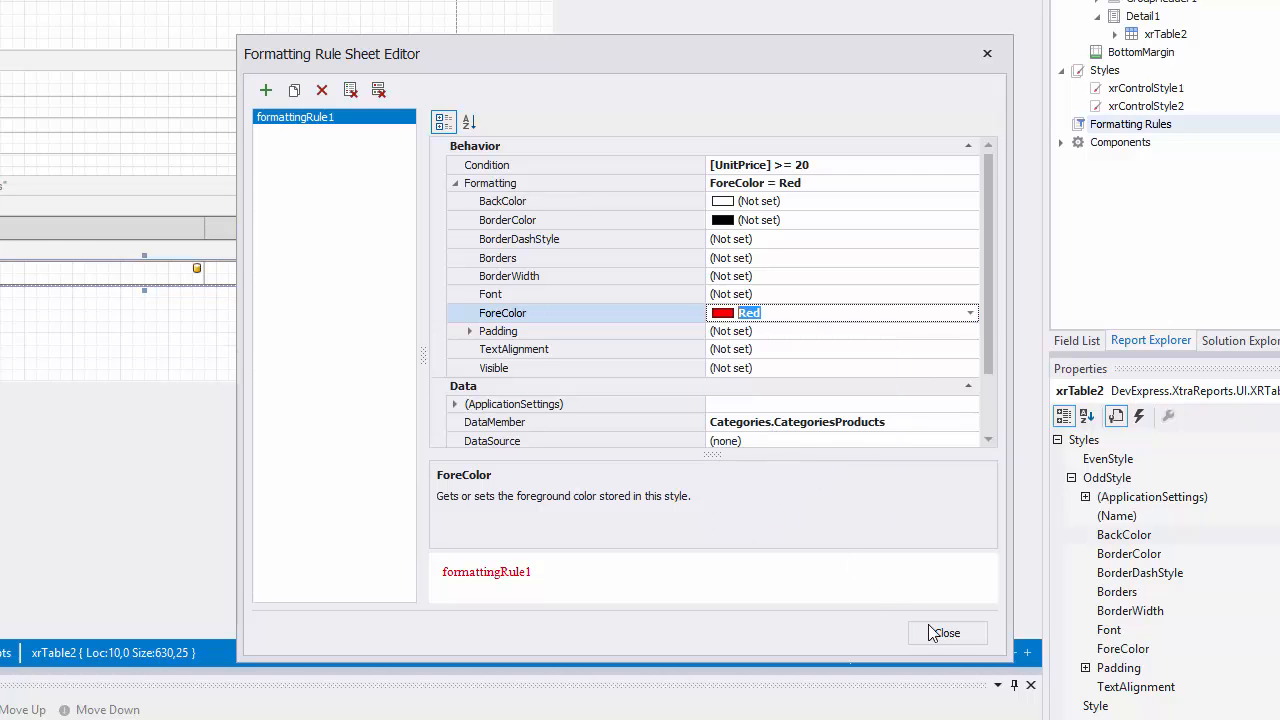
{"action": "left_click", "coordinate": [946, 632]}
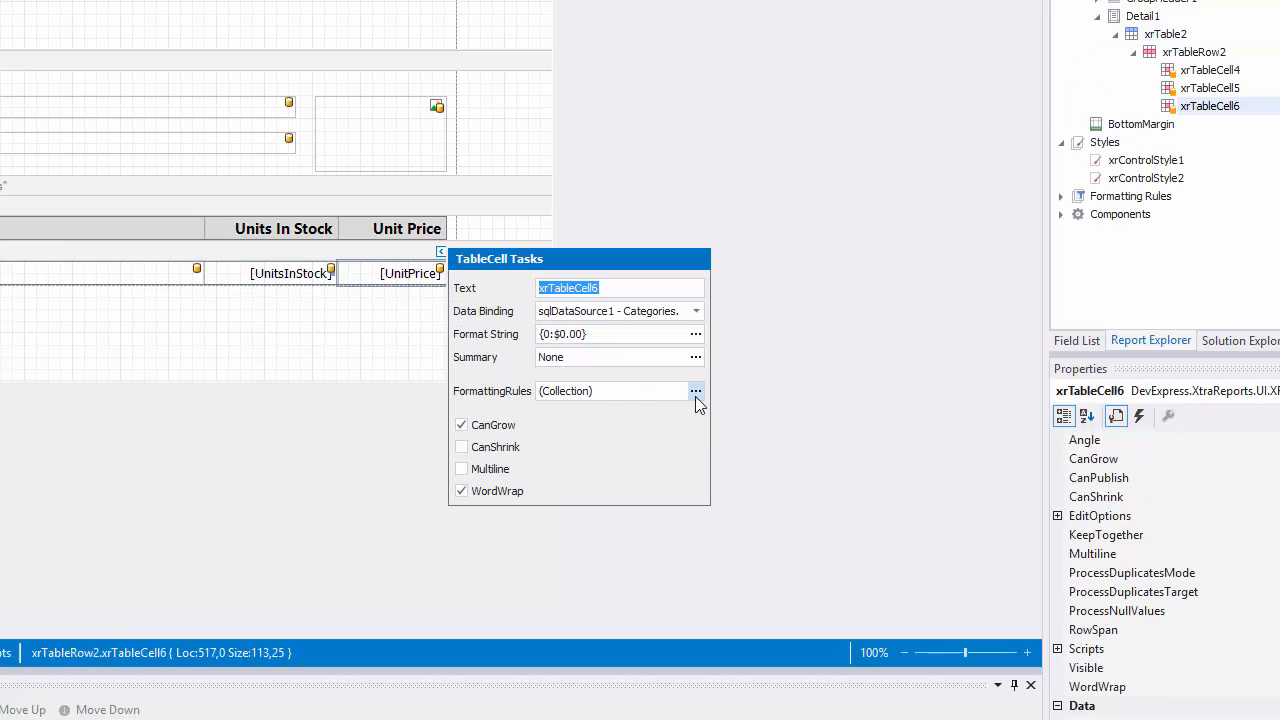
Assign formattingRule1 to the Unit Price cell and preview the red $263.50 and $46.00 prices.
{"action": "left_click", "coordinate": [696, 390]}
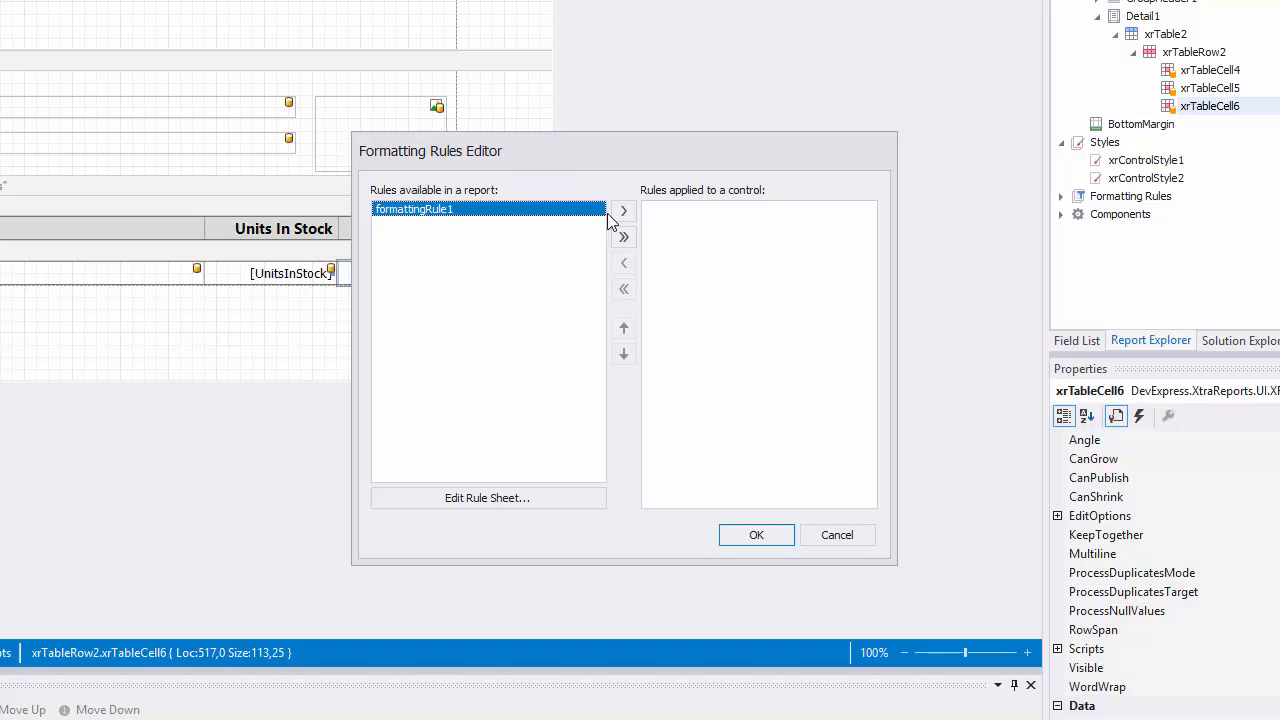
{"action": "left_click", "coordinate": [623, 210]}
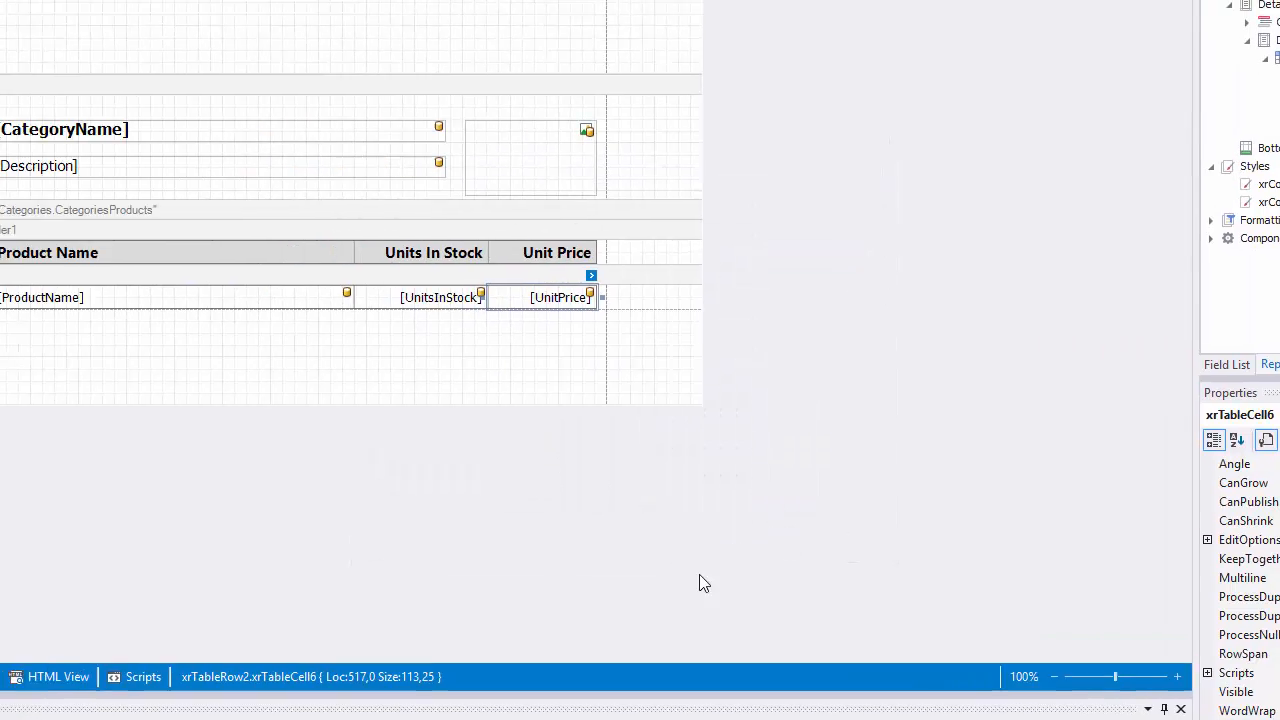
{"action": "left_click", "coordinate": [127, 700]}
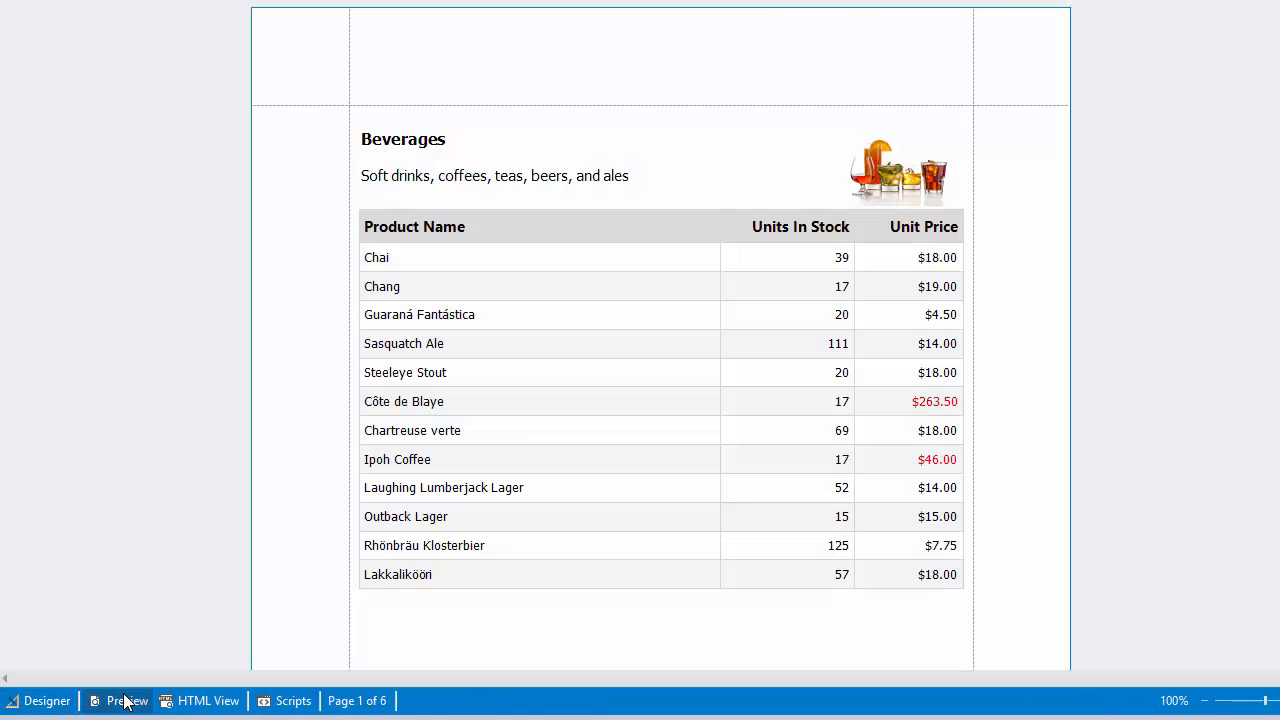
{"action": "mouse_move", "coordinate": [838, 574]}
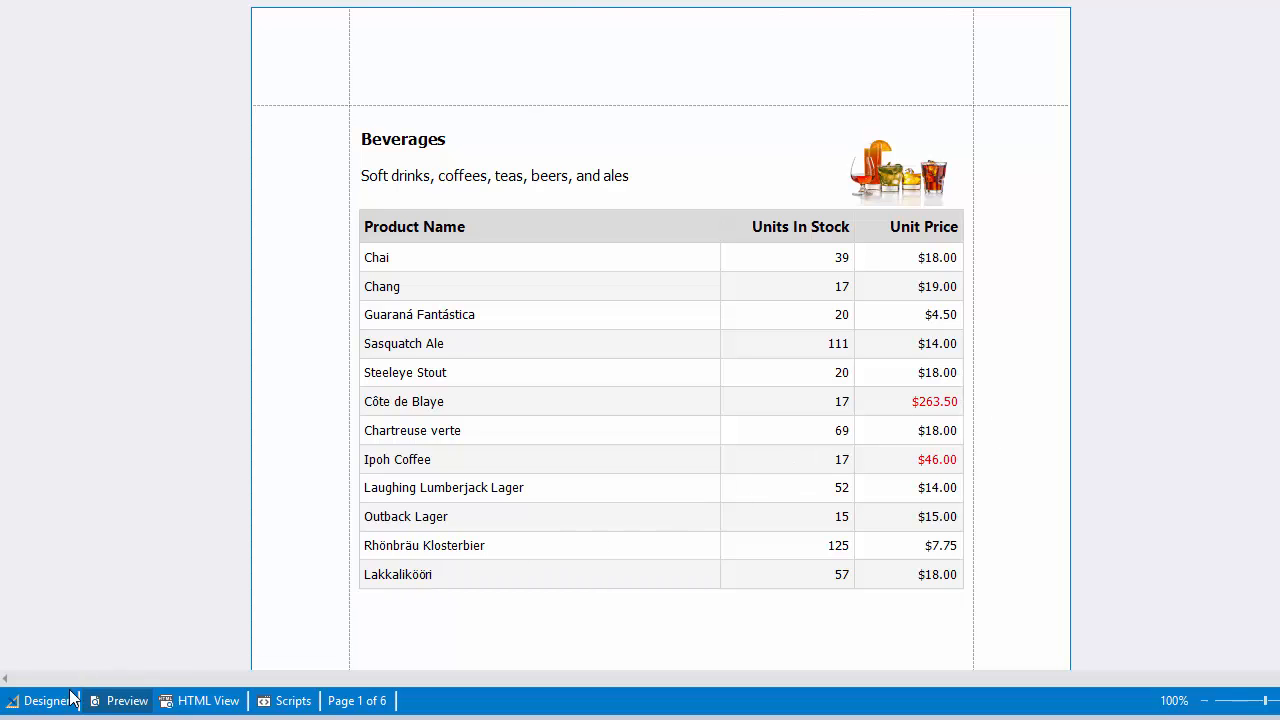
Return to the designer, then preview the Côte de Blaye and Ipoh Coffee rows shown entirely in red.
{"action": "left_click", "coordinate": [42, 700]}
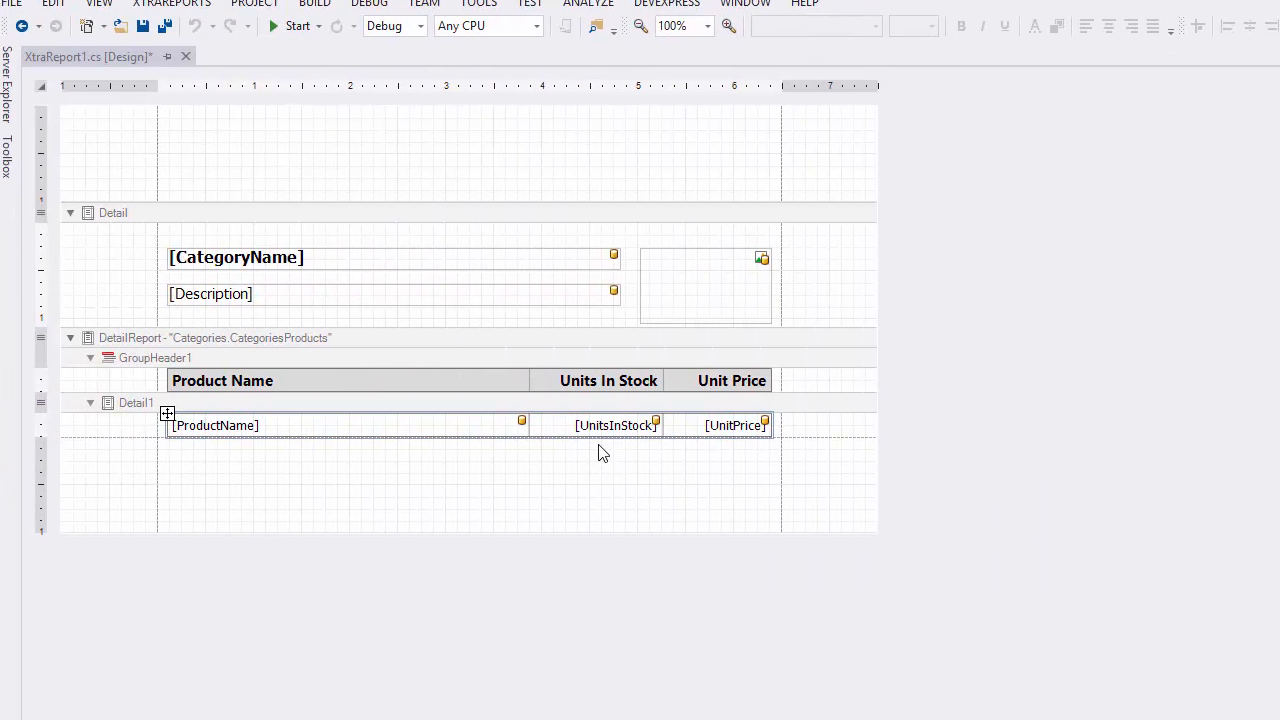
{"action": "left_click", "coordinate": [120, 705]}
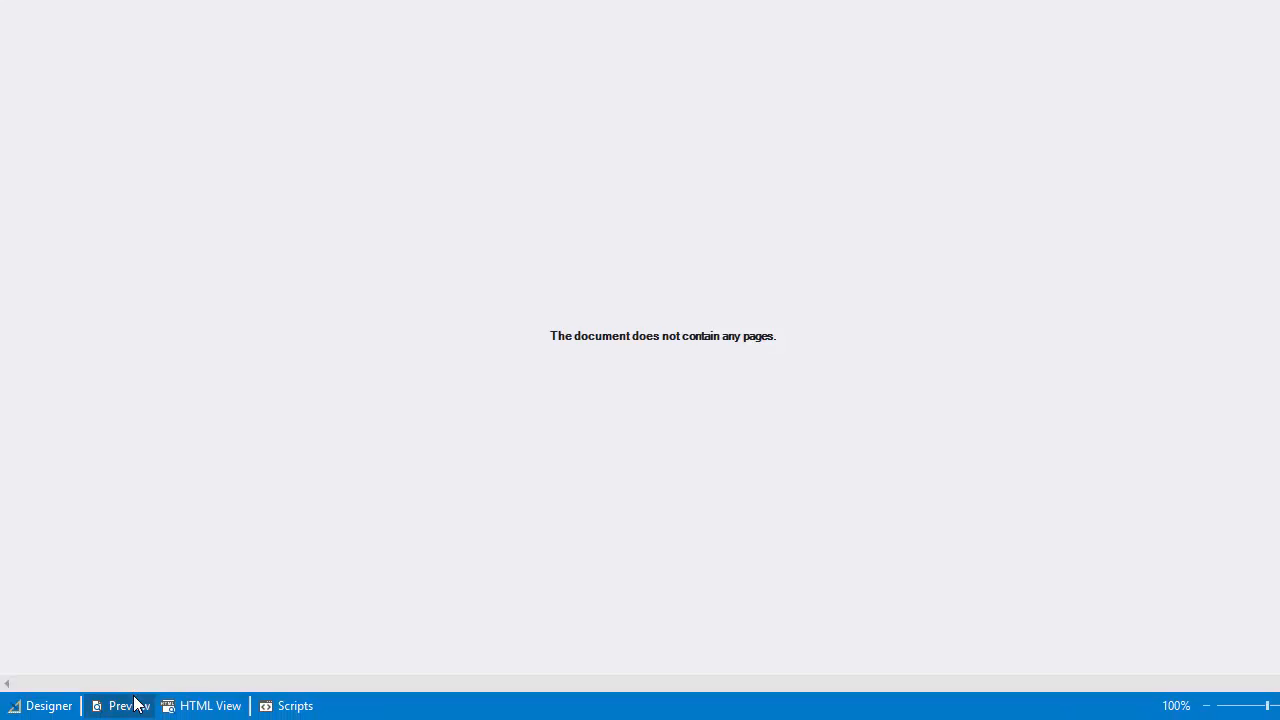
{"action": "left_click", "coordinate": [119, 705]}
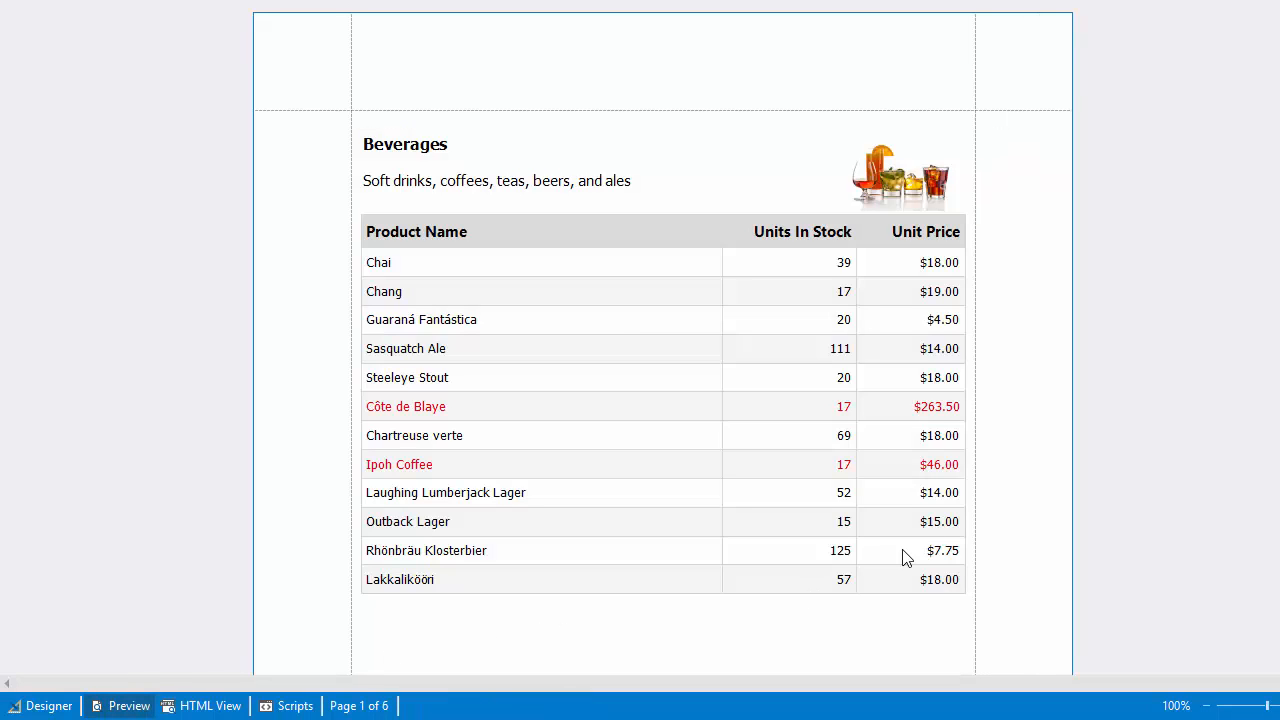
{"action": "mouse_move", "coordinate": [563, 510]}
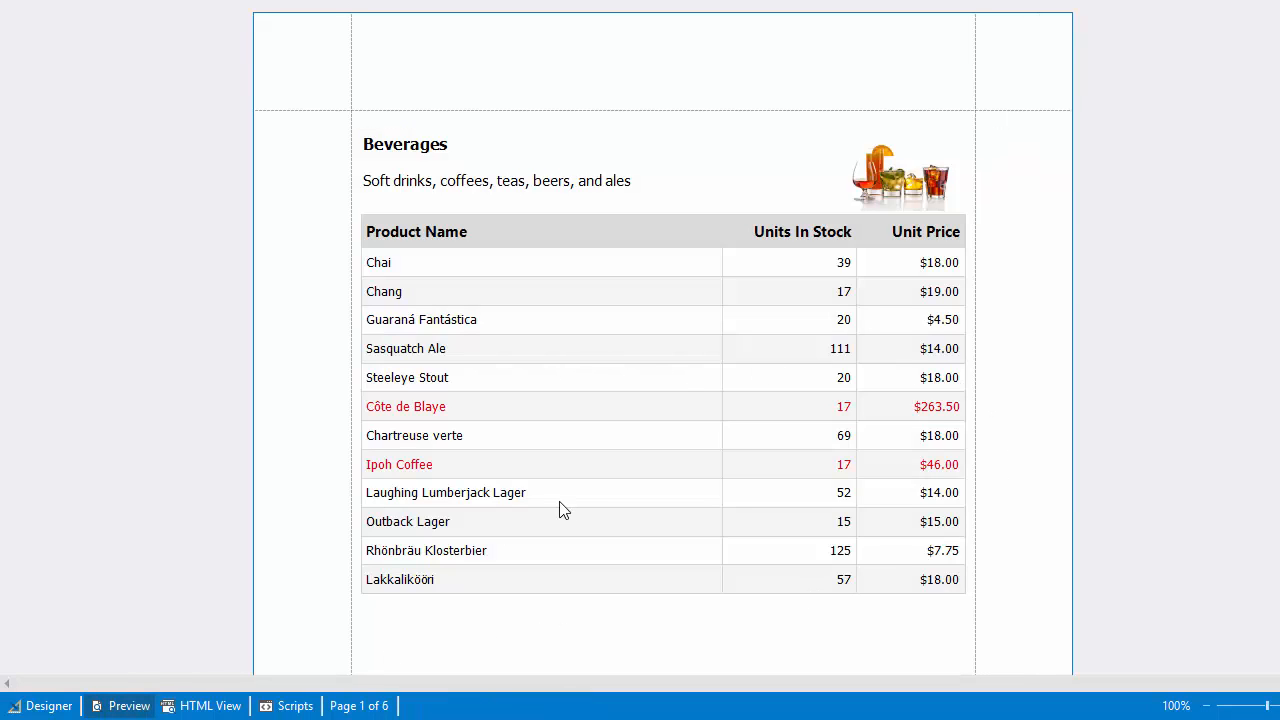